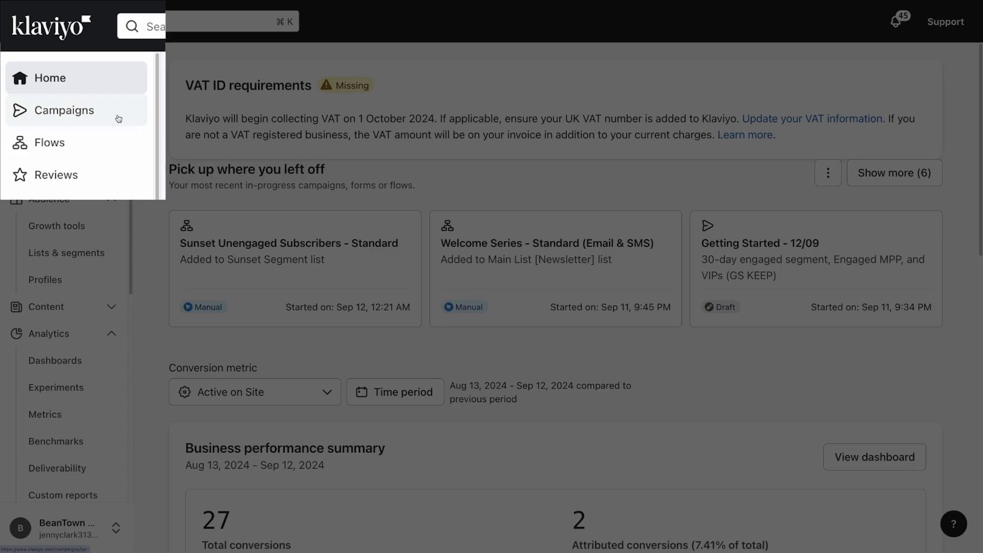
# Show the Campaigns list with the existing draft and canceled campaigns
pyautogui.click(64, 110)
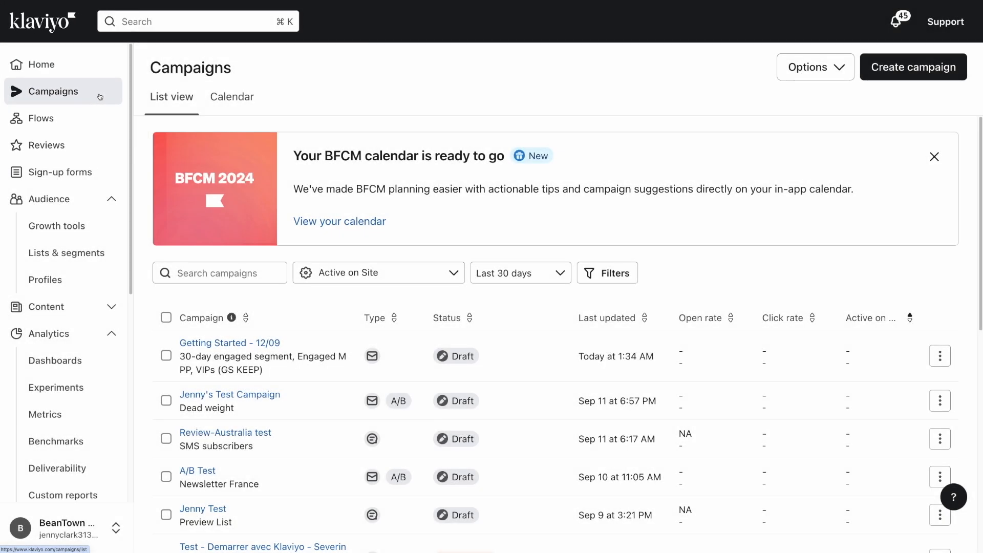
pyautogui.moveTo(144, 217)
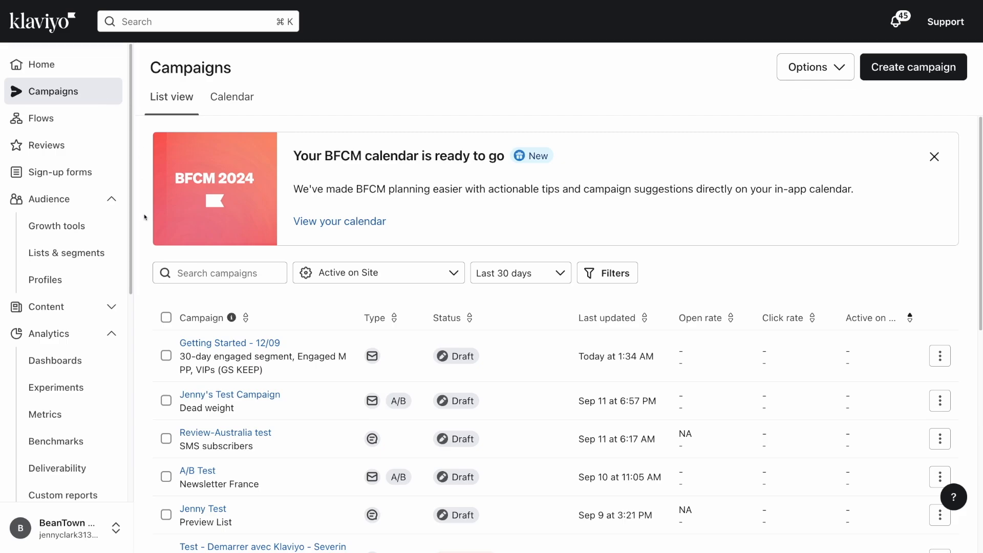
pyautogui.click(933, 156)
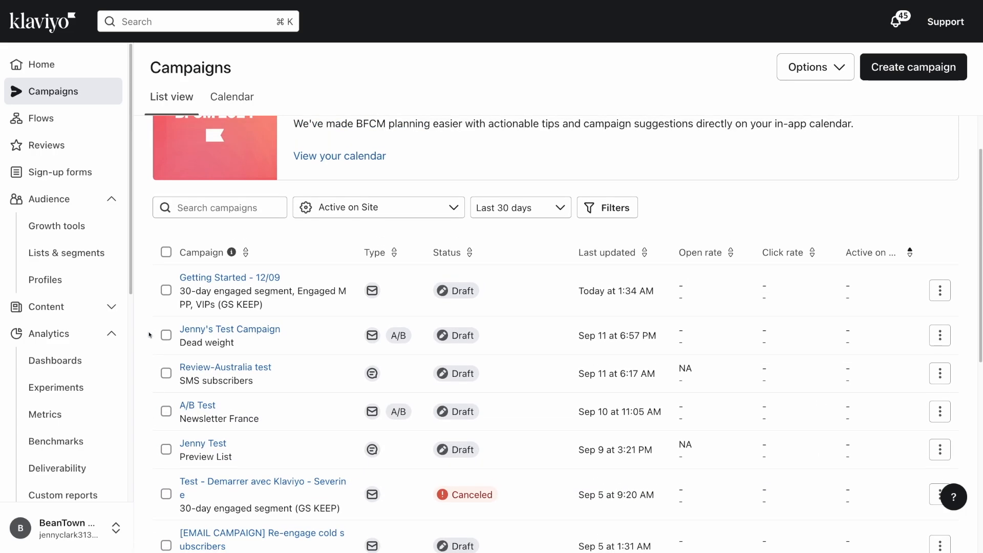
pyautogui.scroll(3)
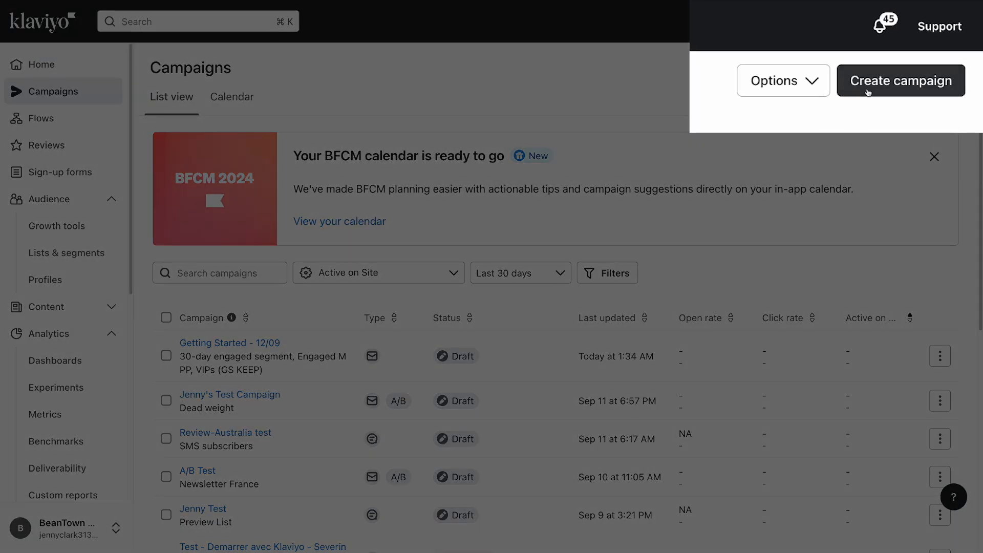
# Create a new campaign and begin renaming it 'SMS VIP hazelnut coffee launch'
pyautogui.click(900, 80)
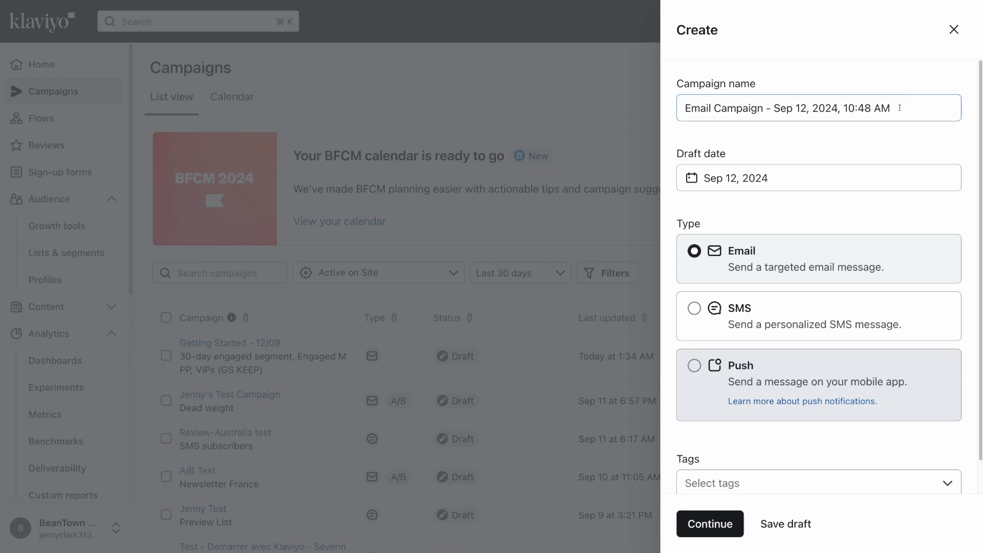
pyautogui.tripleClick(787, 107)
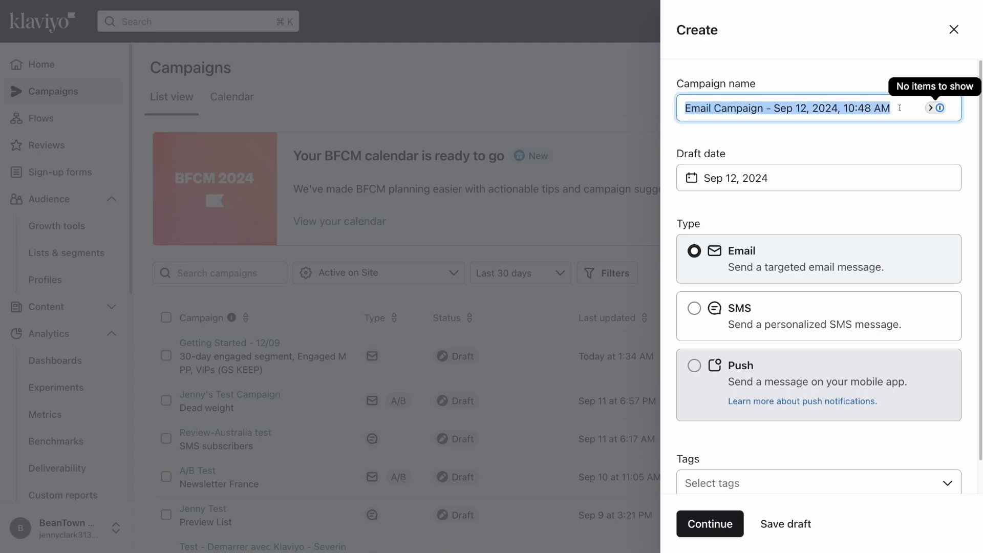
pyautogui.write('SMS VIP hazelnut coffee launch')
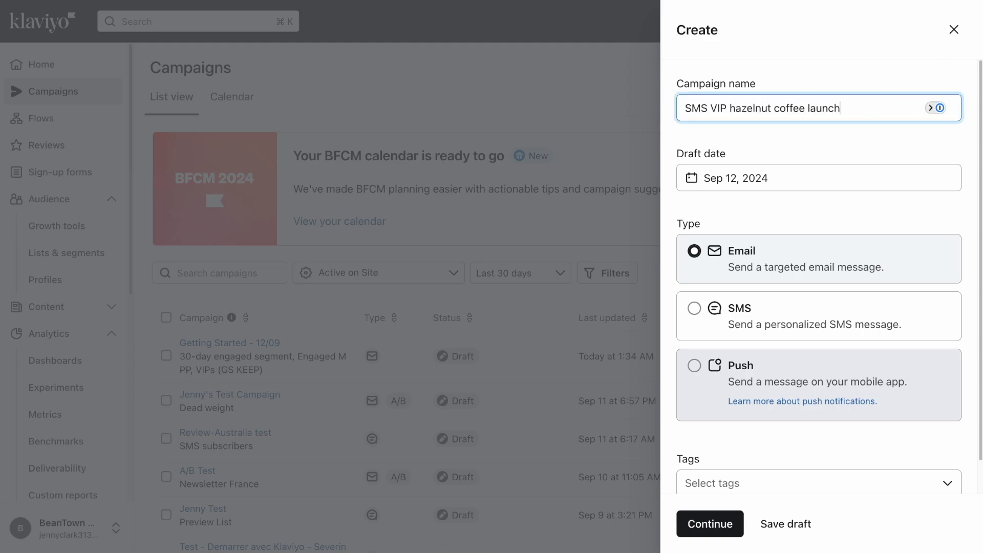
pyautogui.moveTo(906, 306)
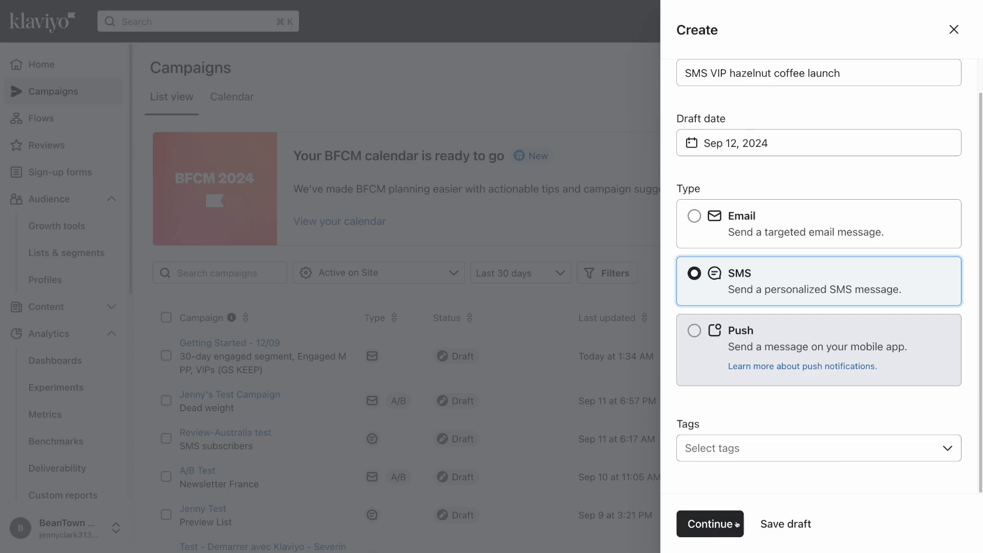
# Target the SMS VIPs segment as the audience and add an empty exclusion field
pyautogui.click(708, 523)
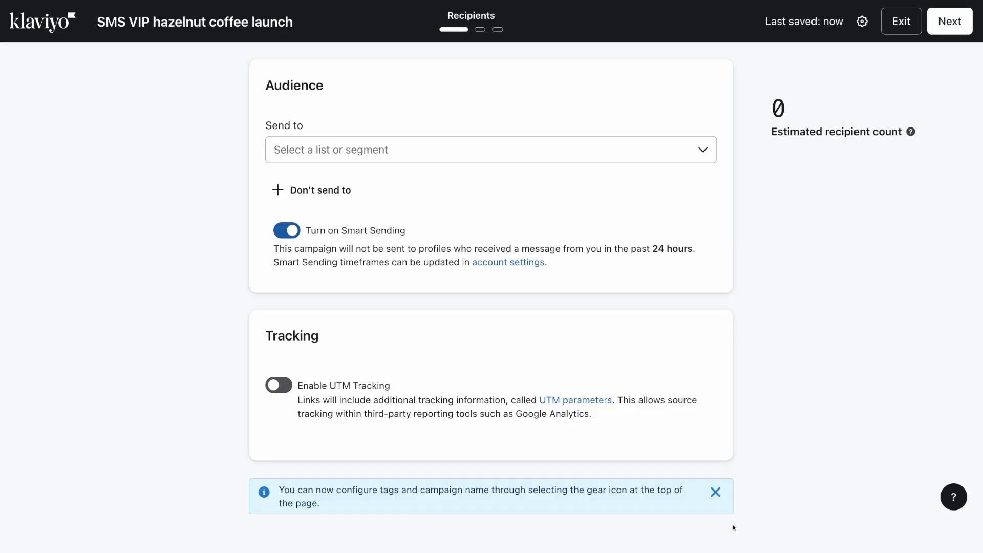
pyautogui.moveTo(641, 217)
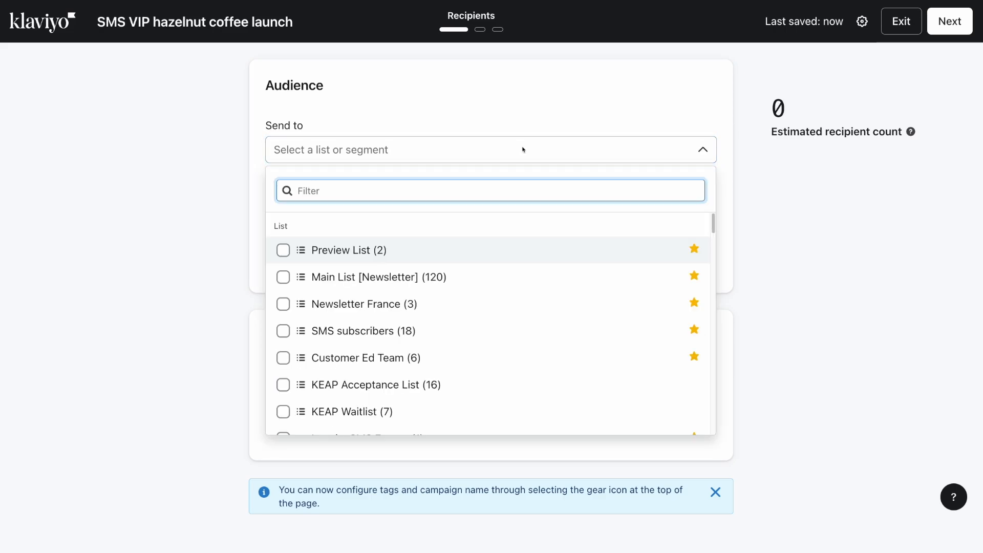
pyautogui.write('SMS VIP')
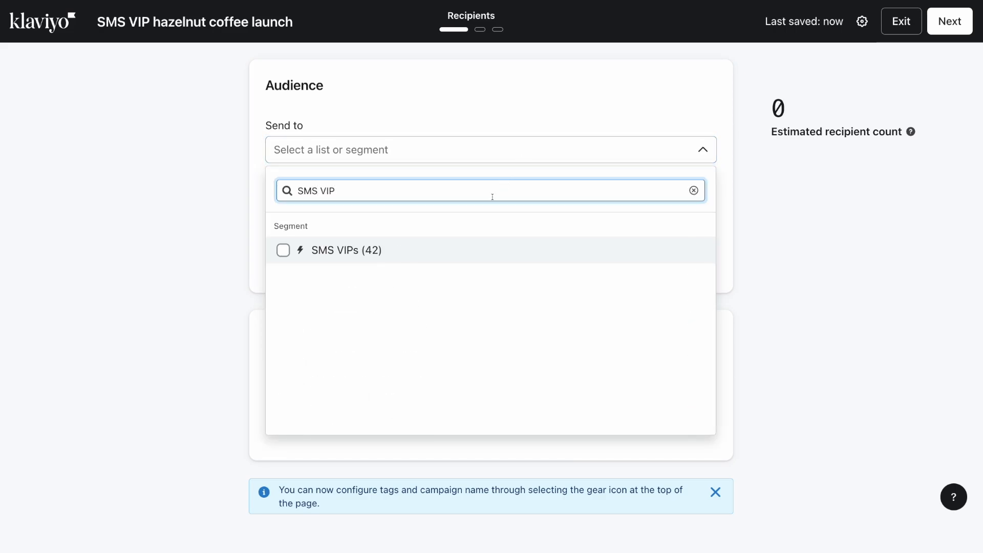
pyautogui.click(283, 250)
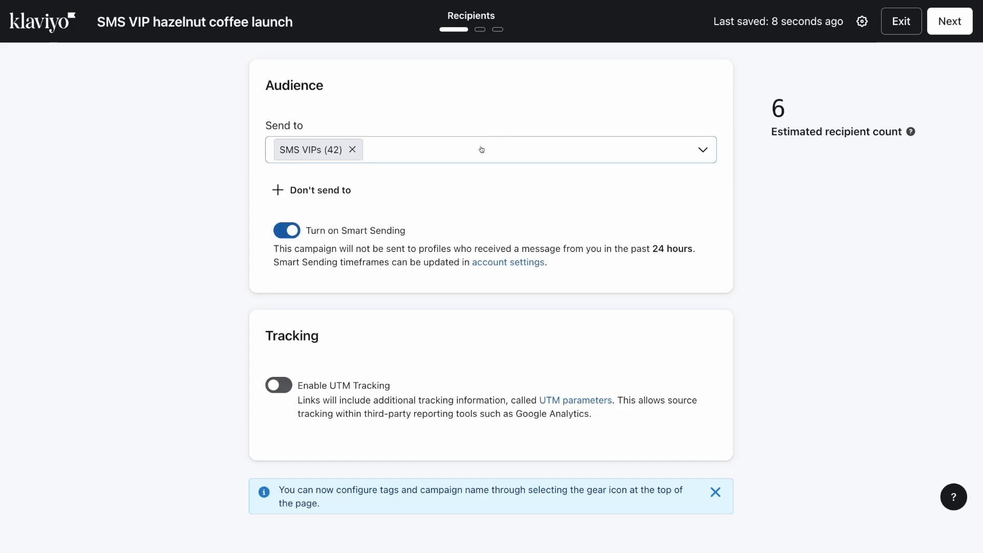
pyautogui.moveTo(320, 191)
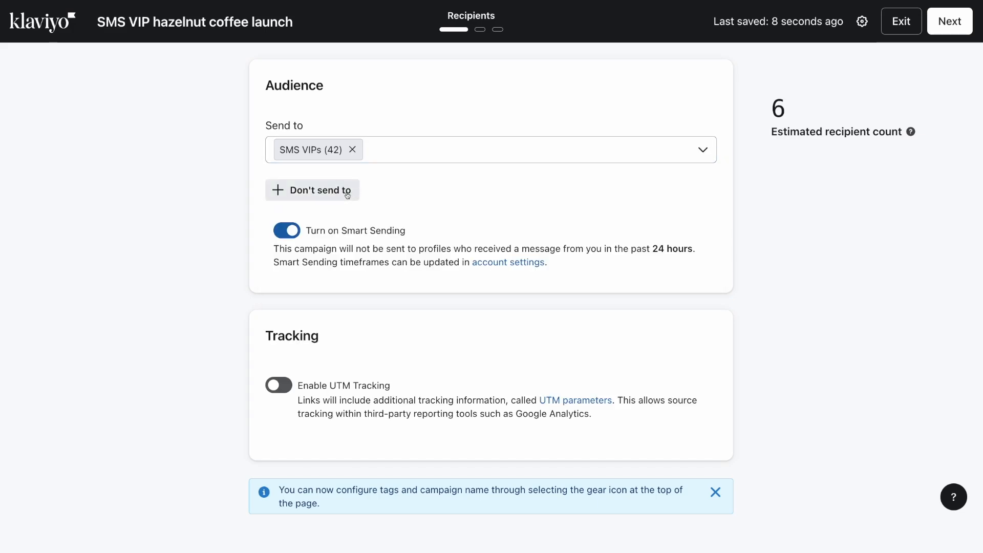
pyautogui.click(311, 190)
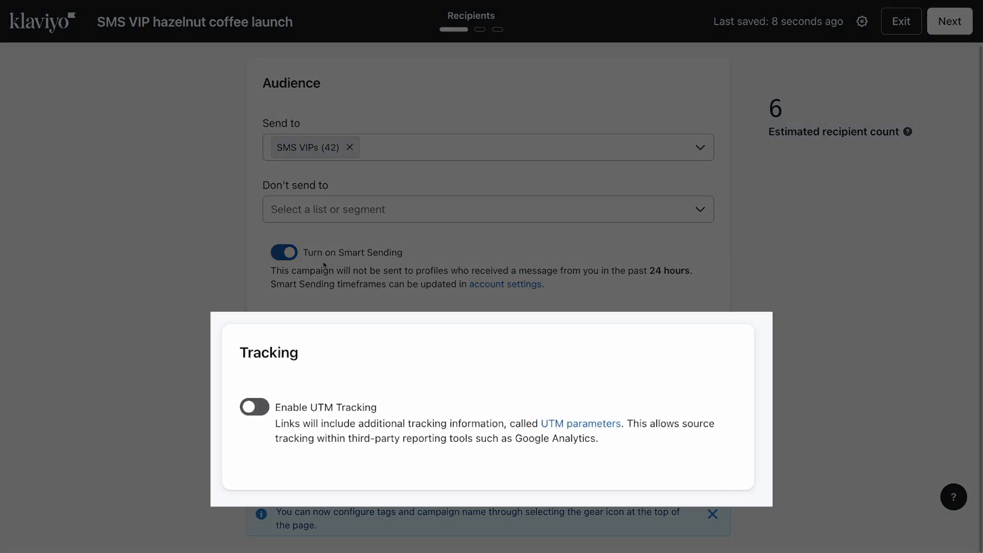
pyautogui.moveTo(324, 361)
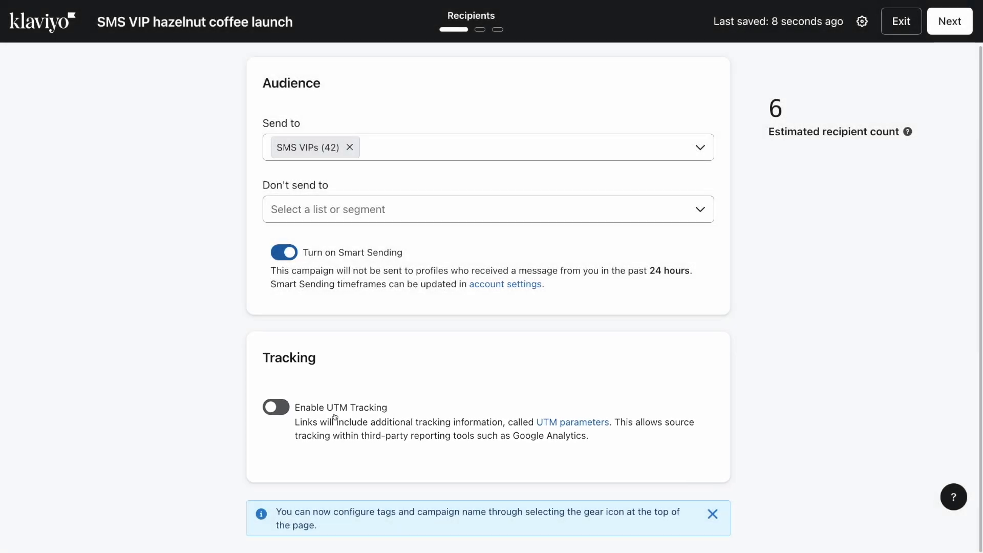
pyautogui.moveTo(614, 344)
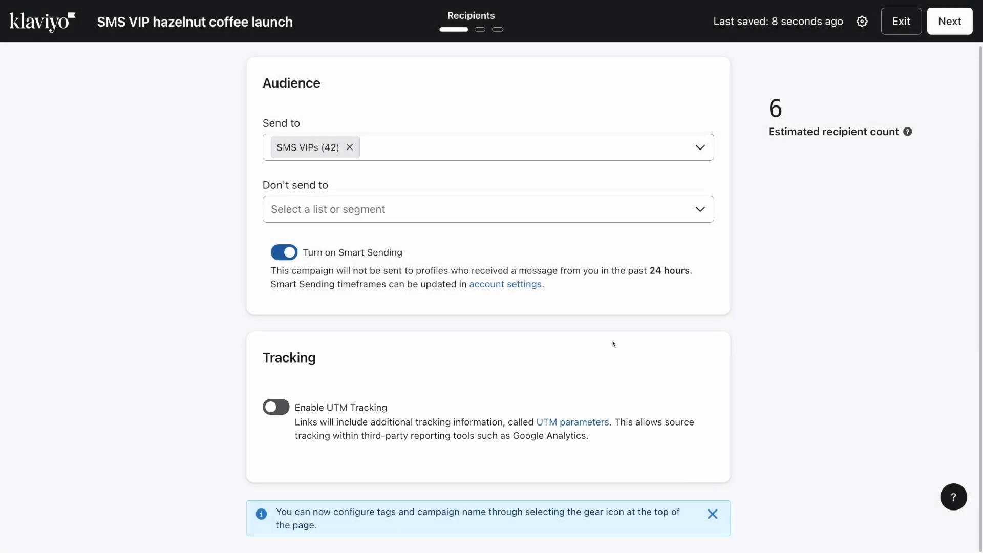
pyautogui.moveTo(950, 20)
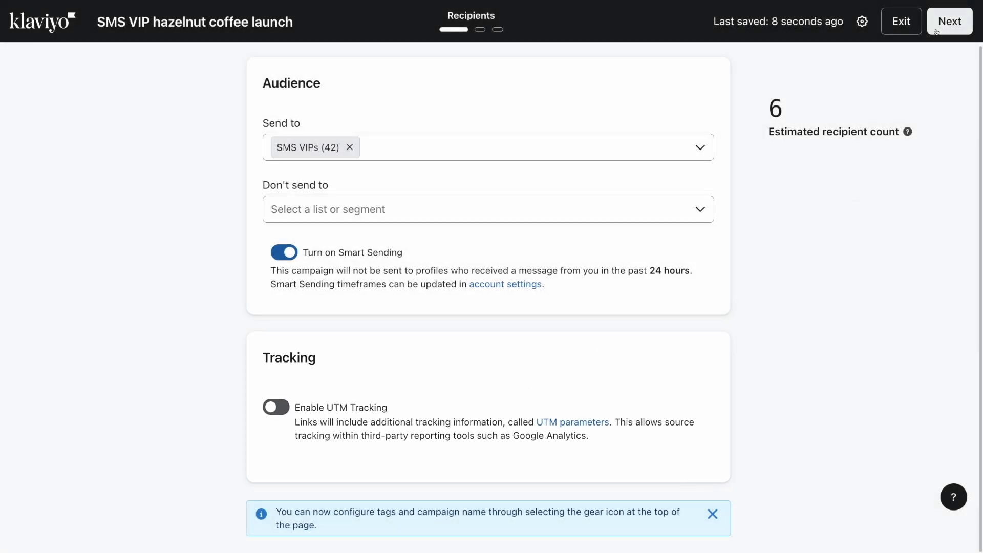
# Write the message 'Our hazelnut coffee is now available!' in the SMS content box
pyautogui.click(949, 21)
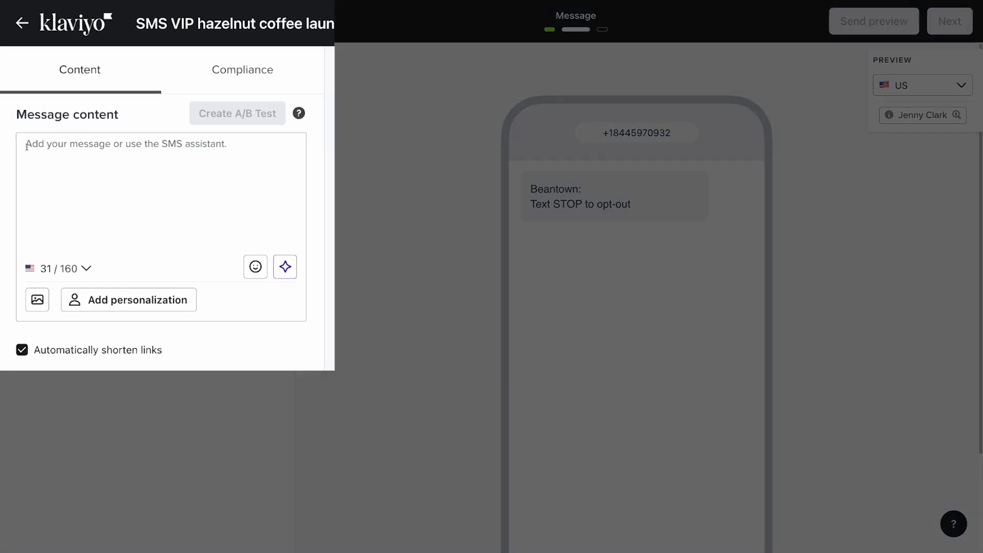
pyautogui.click(161, 188)
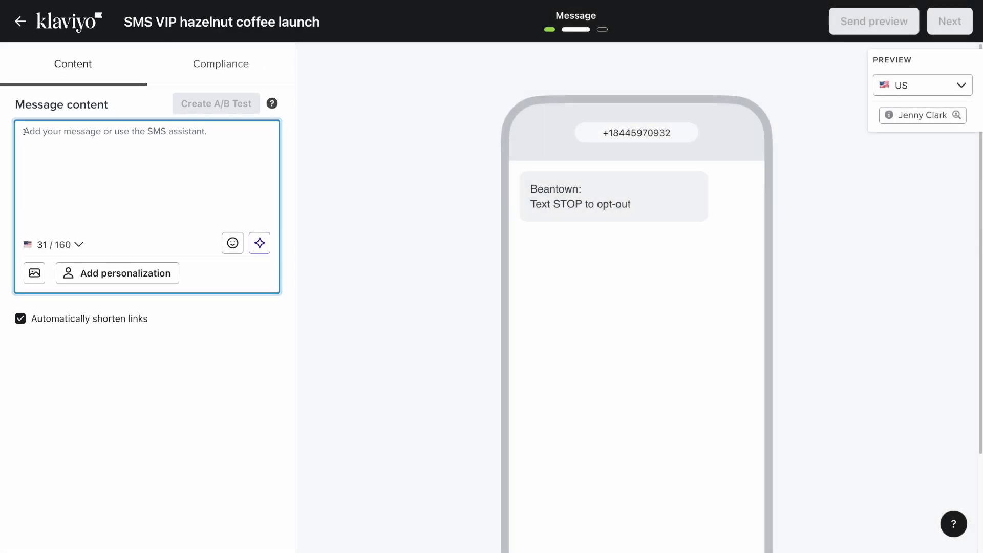
pyautogui.write('Our hazelnut coffe')
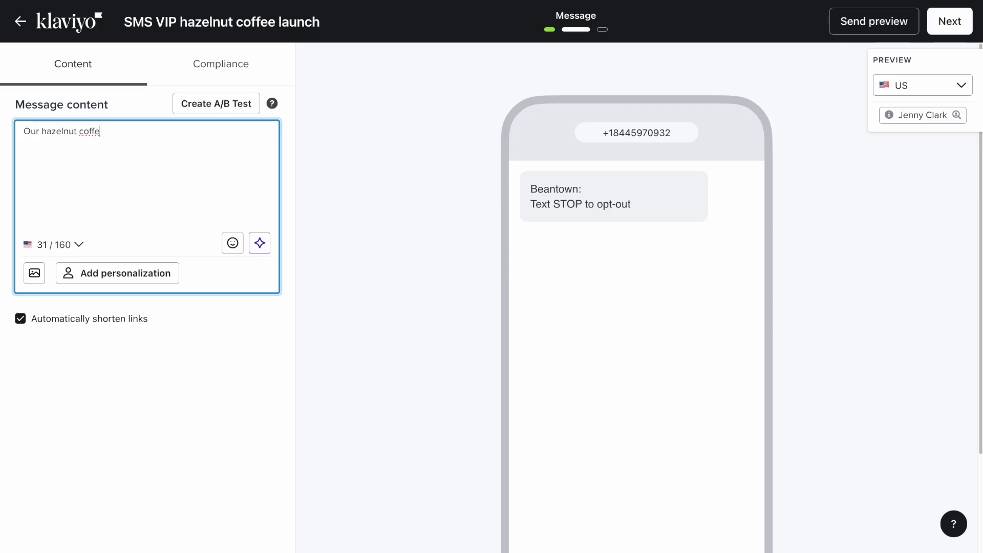
pyautogui.write('e is now available!')
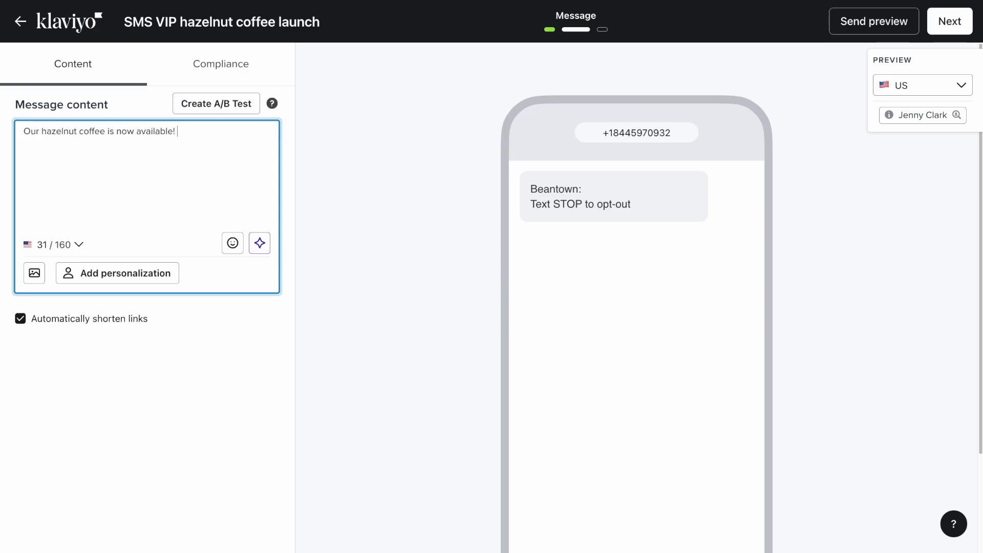
pyautogui.write('Our hazelnut coffee is now available!')
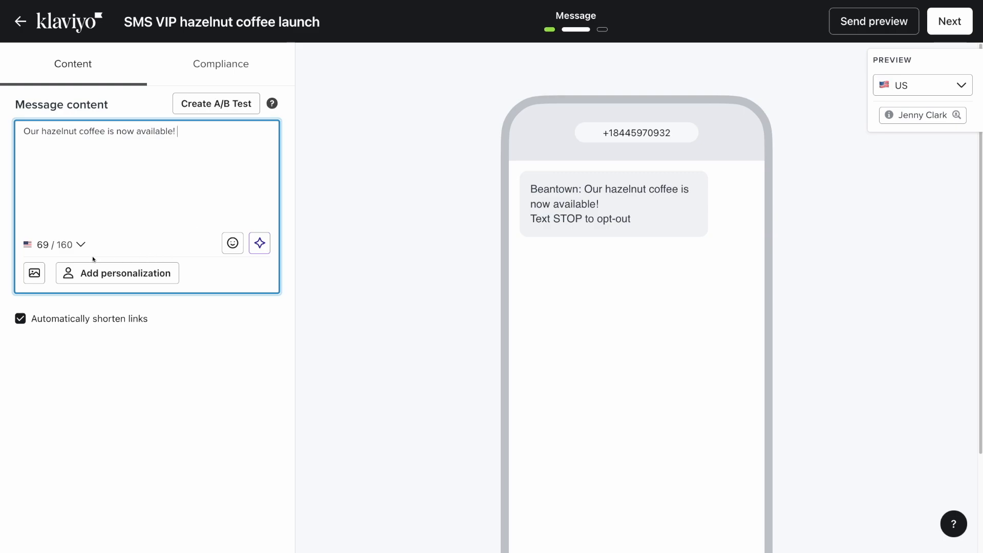
pyautogui.moveTo(71, 255)
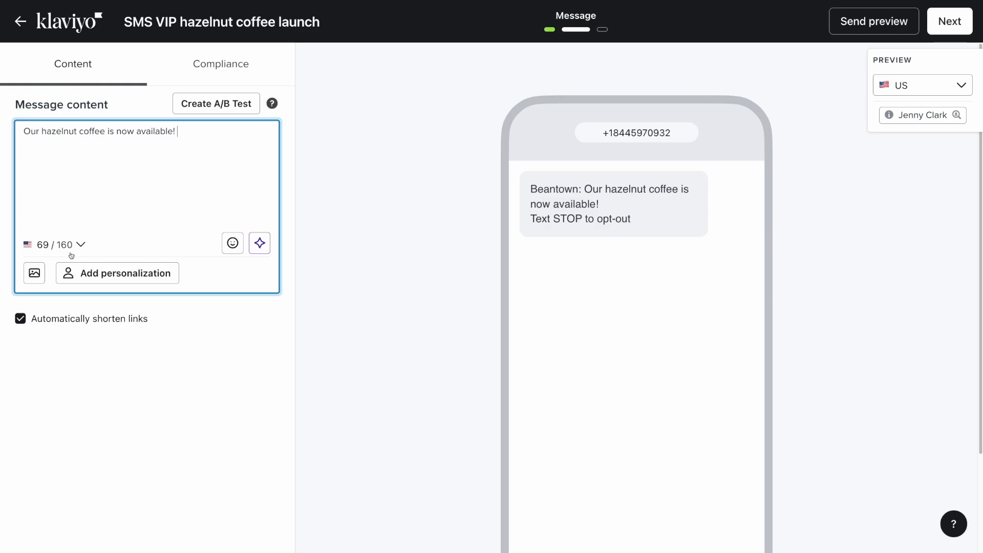
pyautogui.moveTo(233, 244)
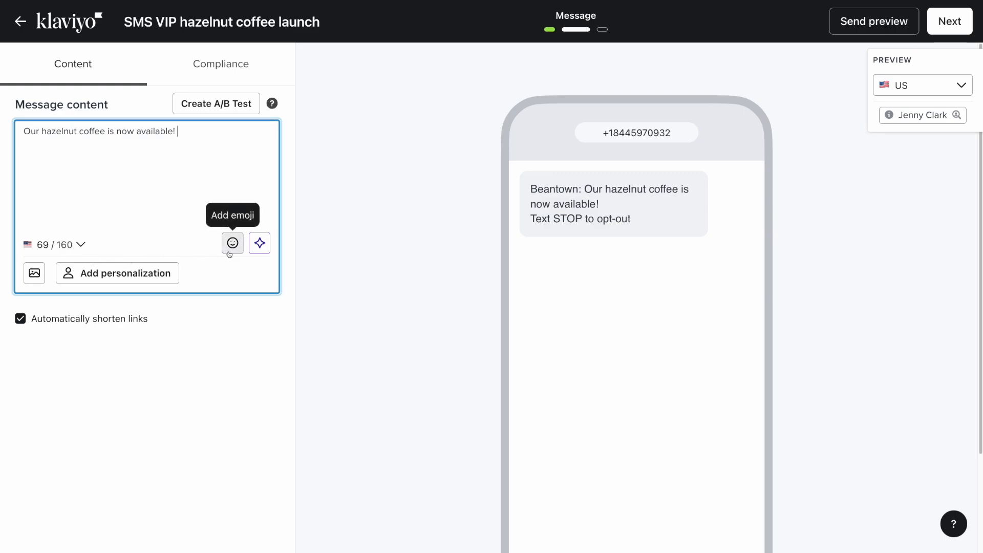
# Insert a coffee emoji from the picker, then position to delete it again
pyautogui.click(232, 243)
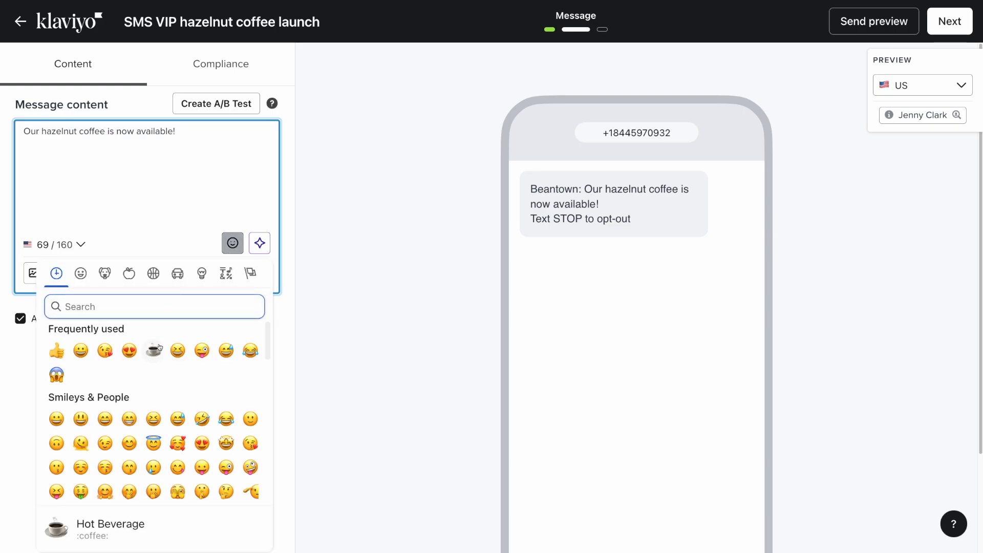
pyautogui.click(152, 350)
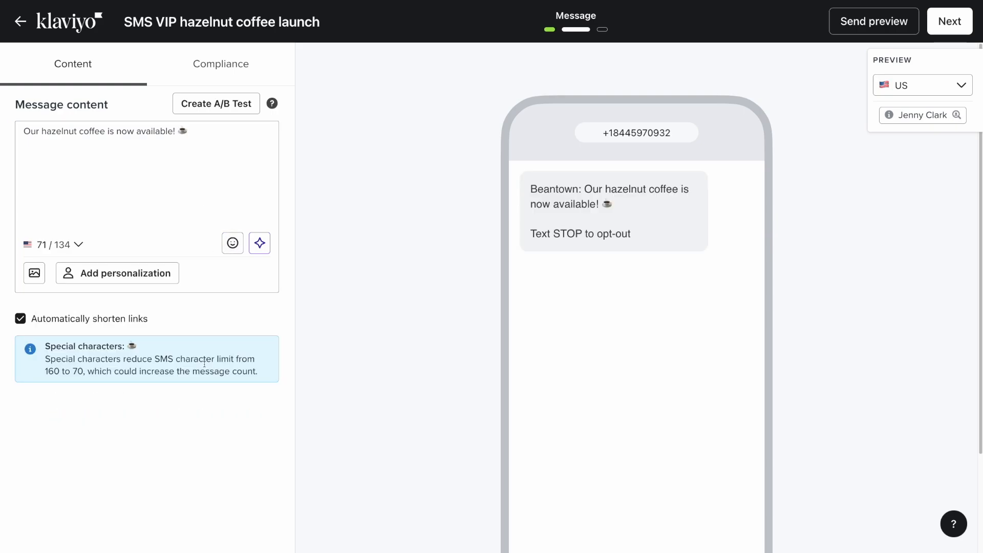
pyautogui.moveTo(125, 392)
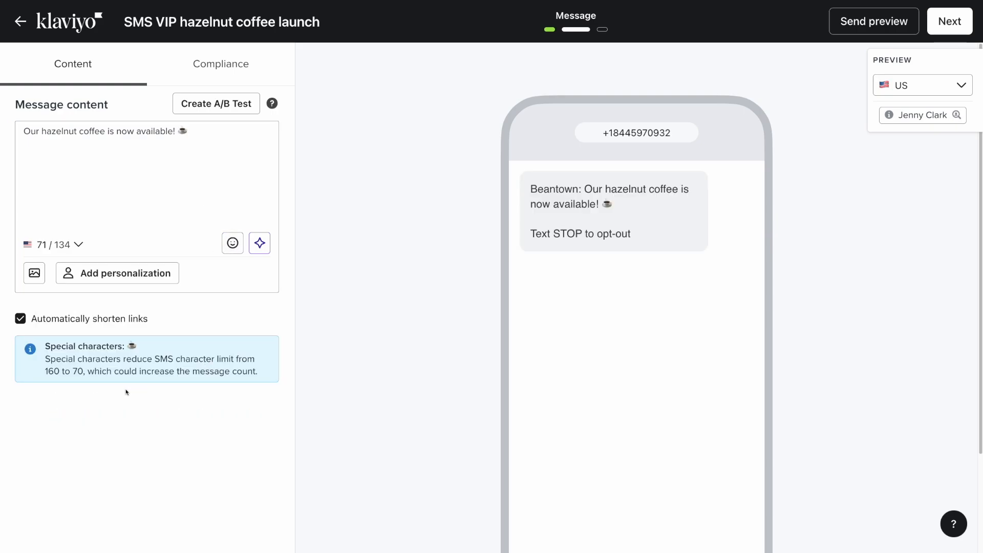
pyautogui.moveTo(182, 275)
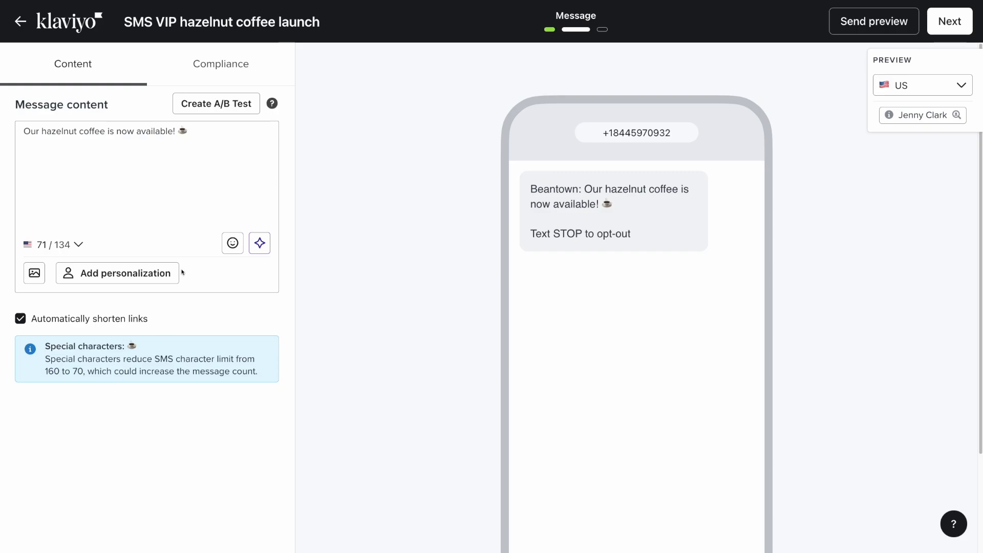
pyautogui.click(147, 175)
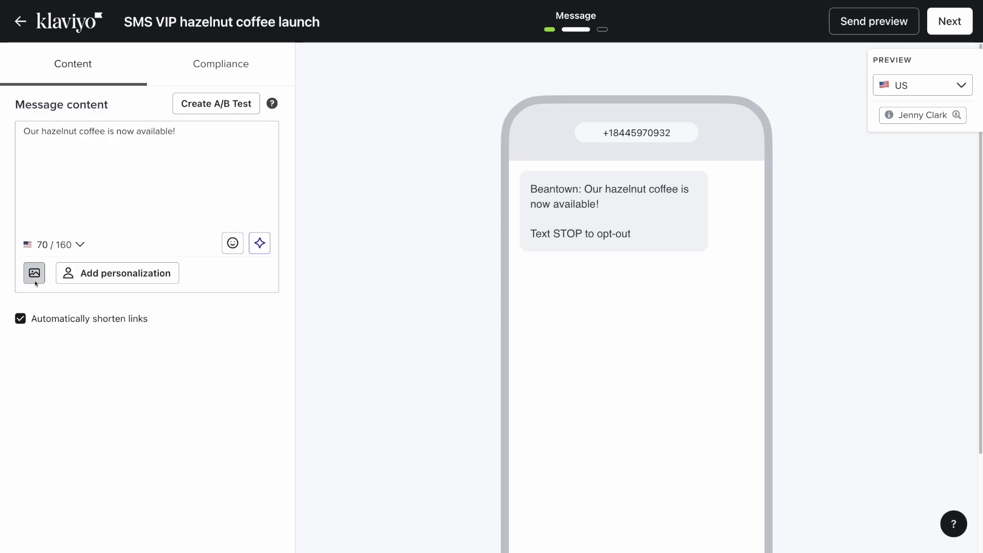
# Browse the image library and dismiss it without attaching an image
pyautogui.click(34, 272)
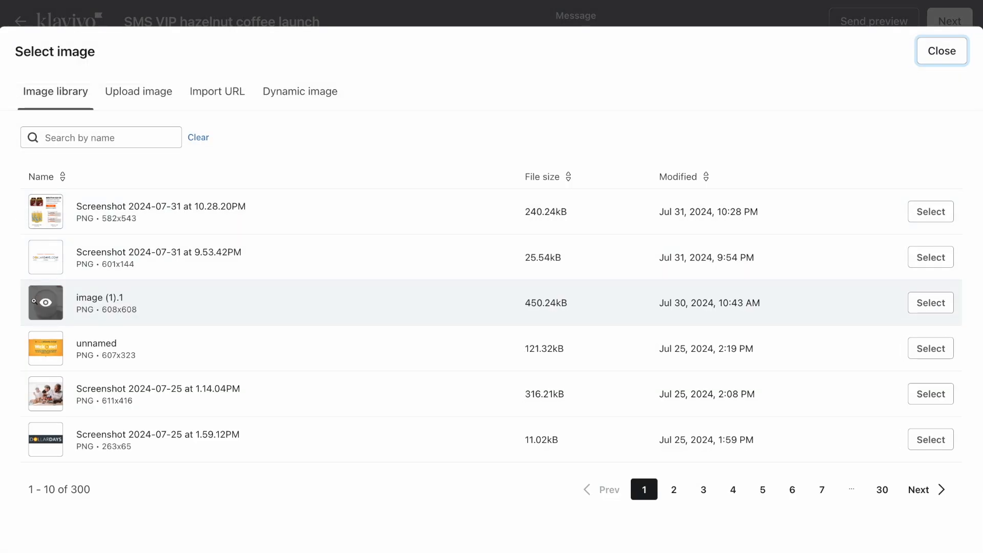
pyautogui.moveTo(251, 348)
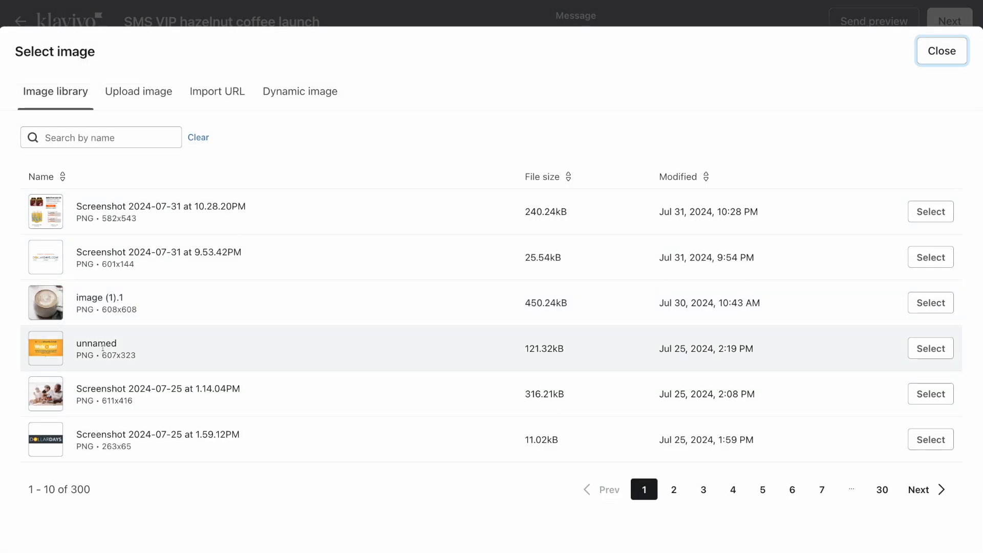
pyautogui.moveTo(890, 92)
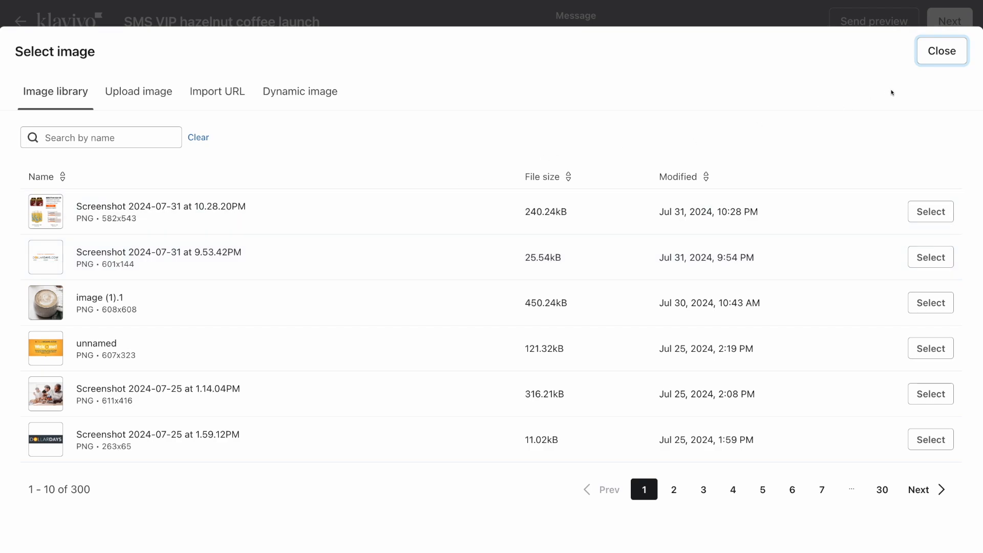
pyautogui.click(940, 51)
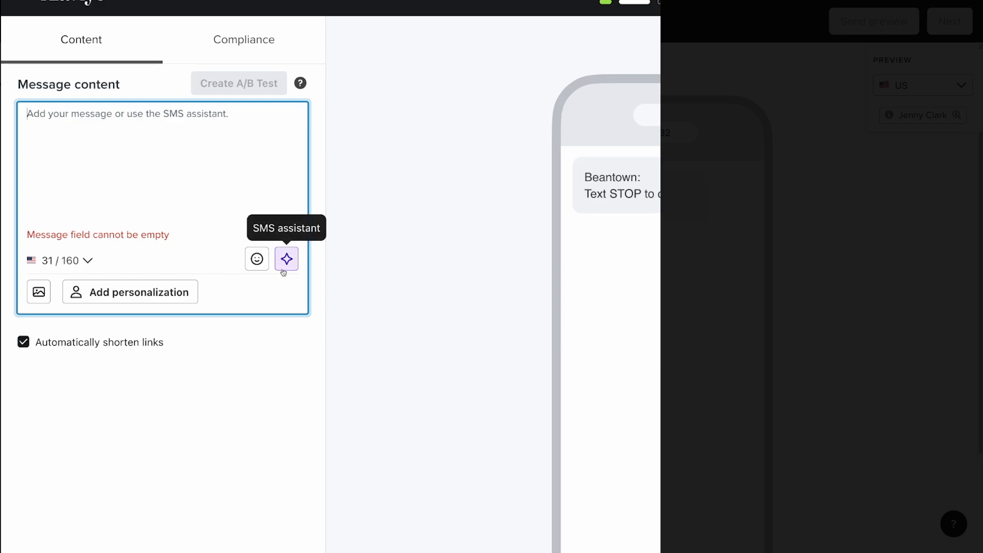
# Generate product-announcement ideas for Hazelnut Coffee, described as rich, creamy and pairing with any pastry
pyautogui.click(285, 259)
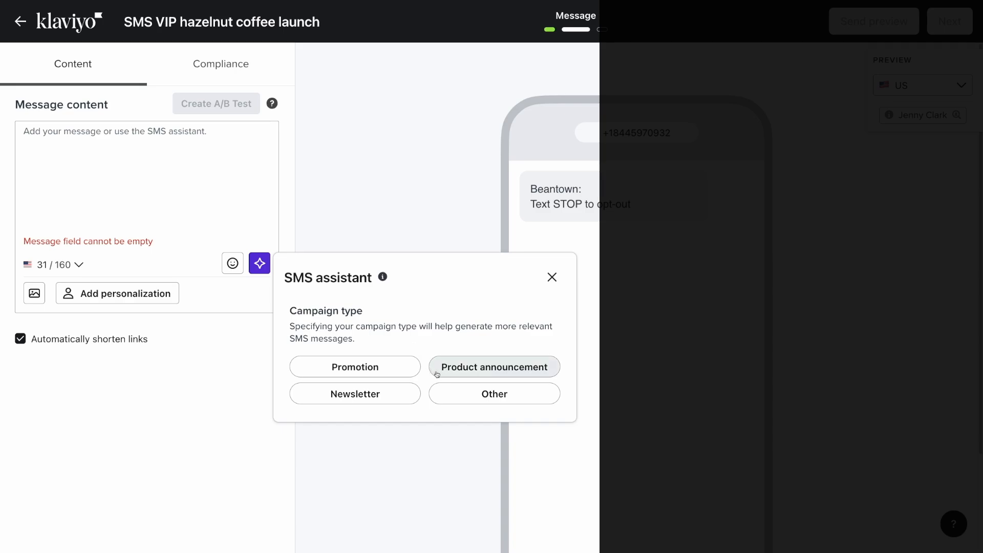
pyautogui.click(493, 366)
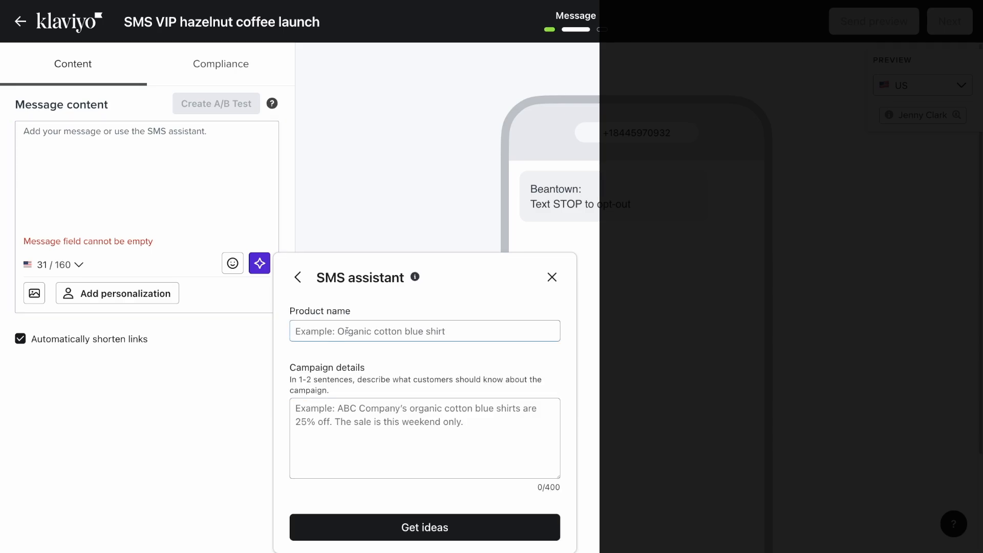
pyautogui.write('H')
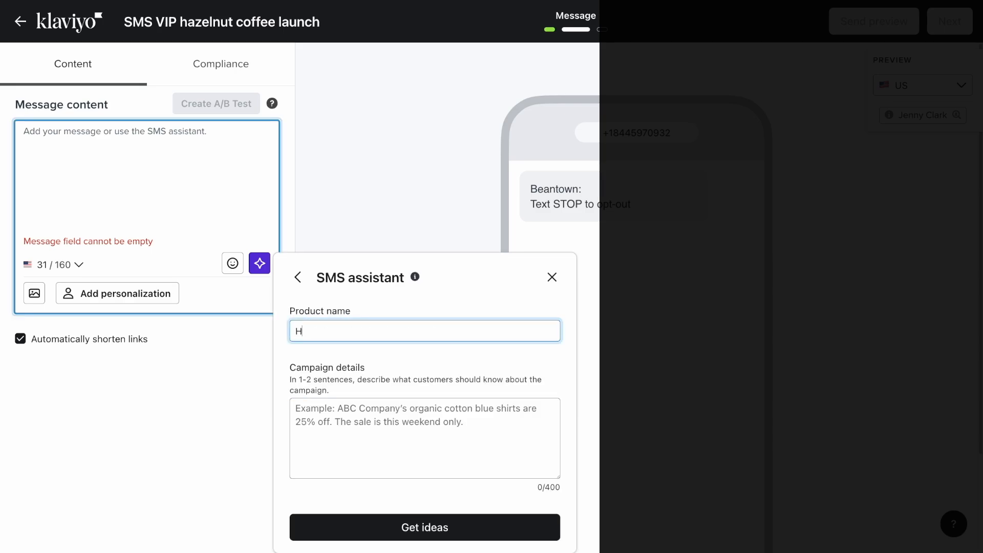
pyautogui.write('Hazelnut Cof')
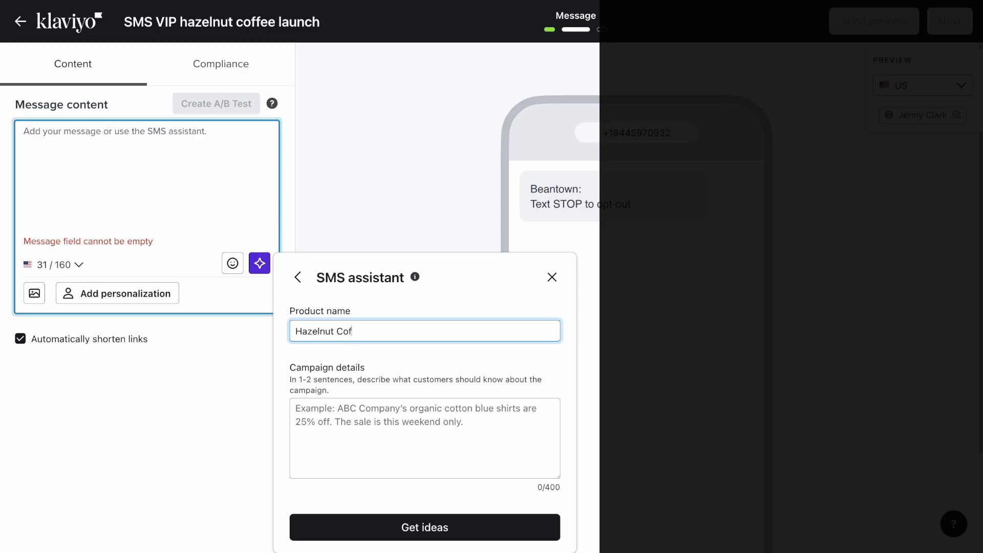
pyautogui.write('Our new h')
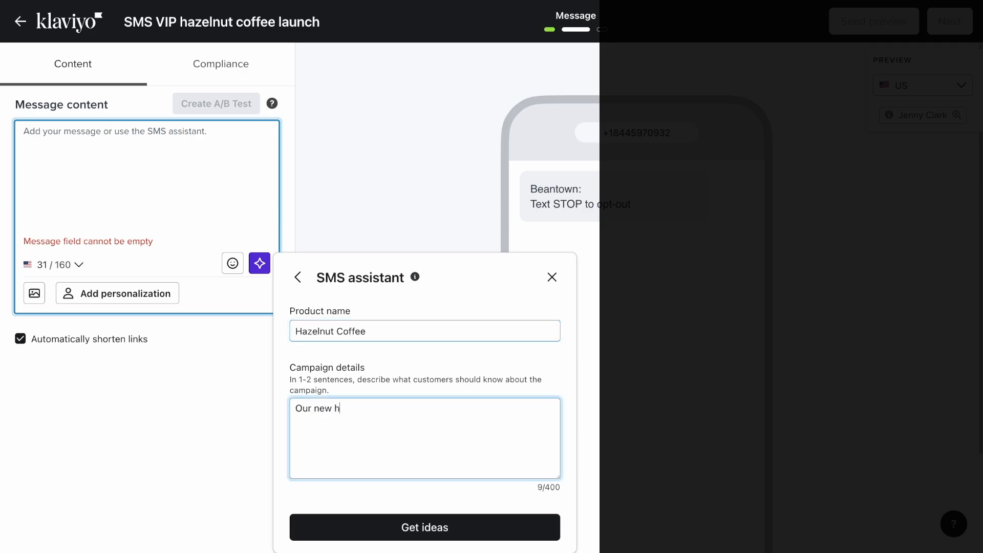
pyautogui.write('azelnut coffee is')
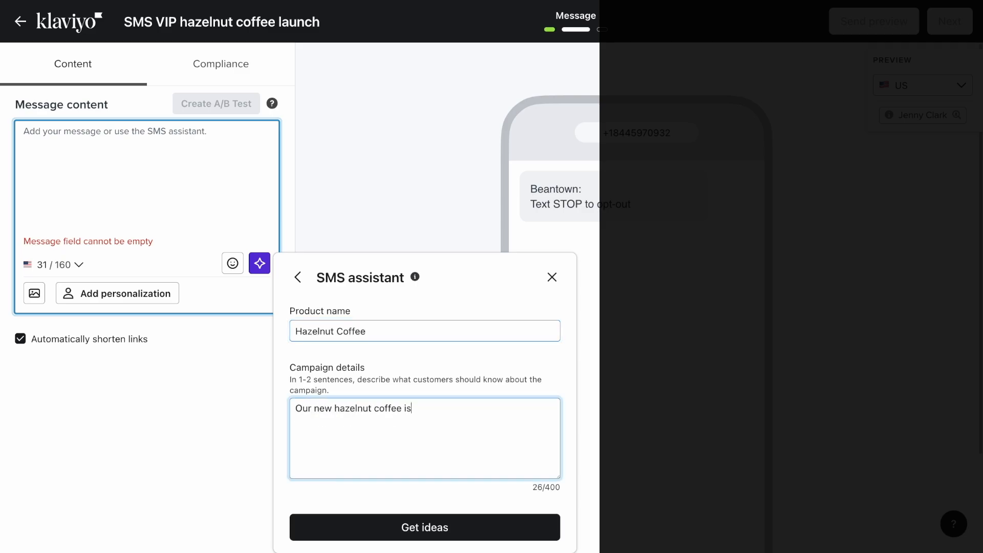
pyautogui.write('rich, creamy, and pa')
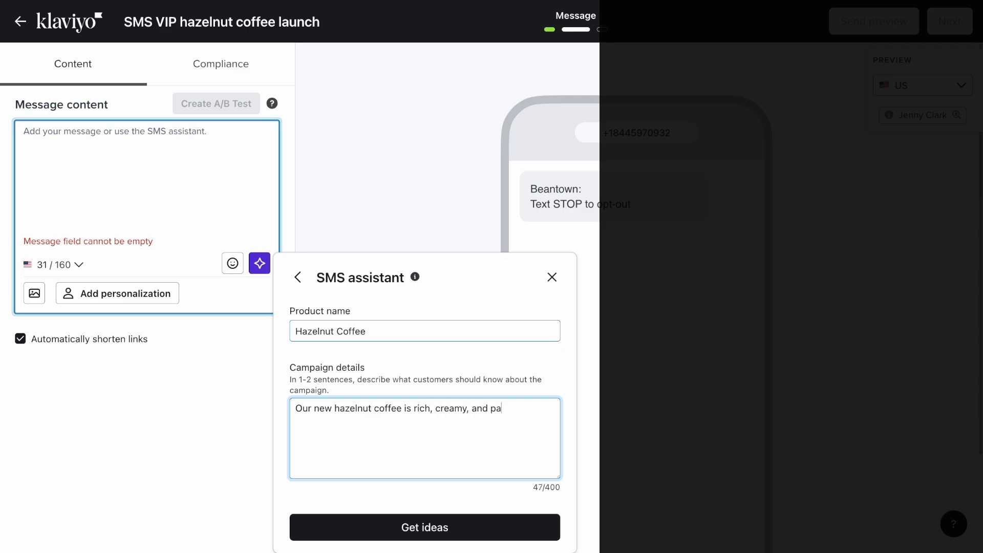
pyautogui.write('rs with any pastry!')
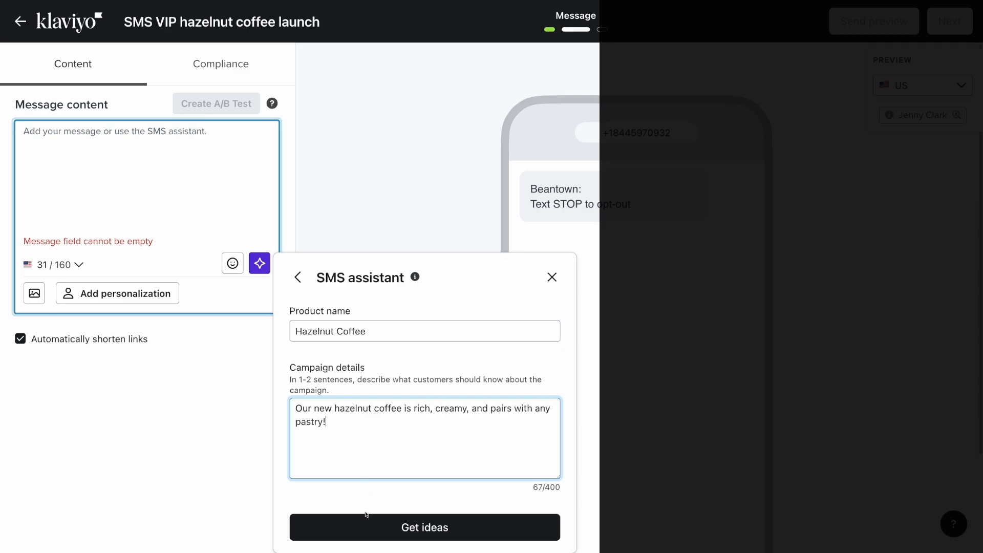
pyautogui.click(424, 526)
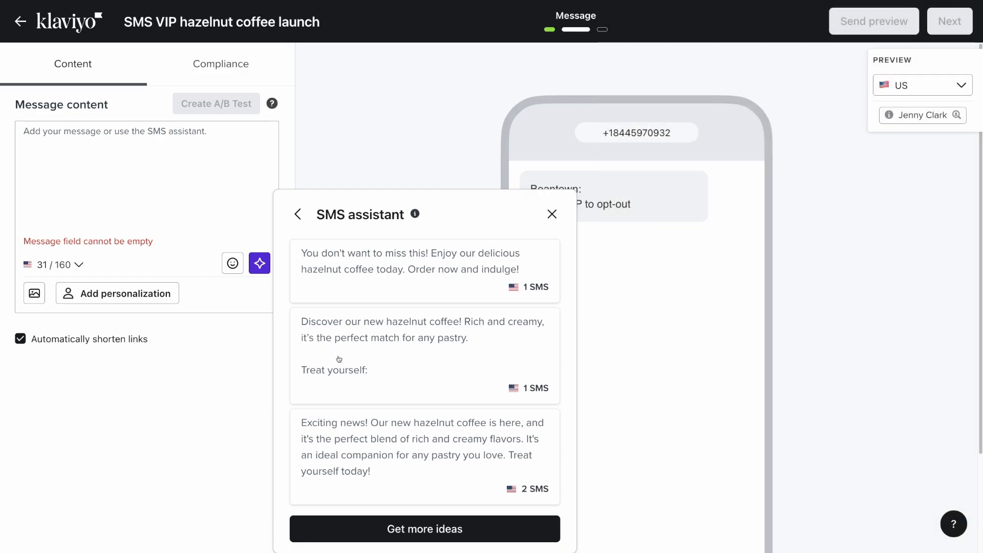
pyautogui.click(424, 356)
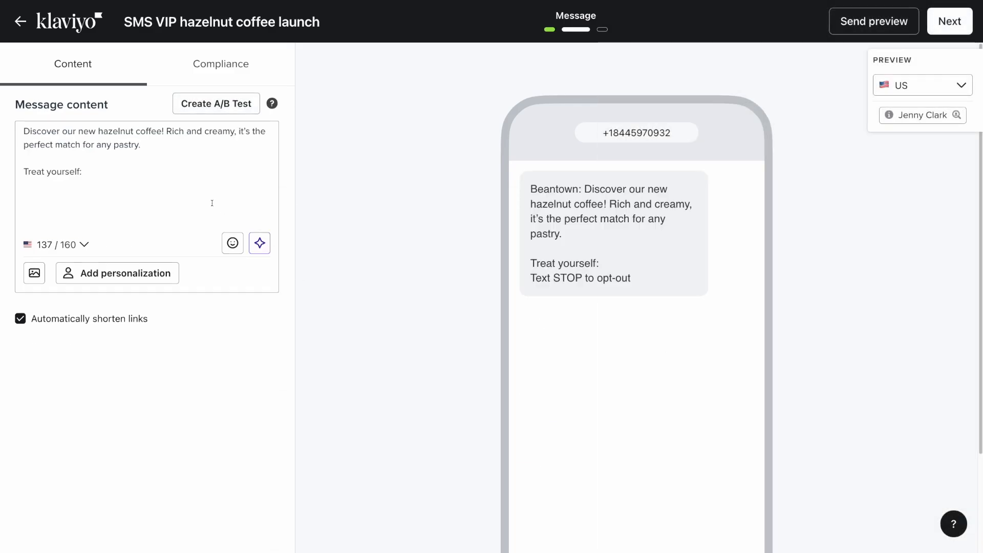
pyautogui.click(85, 171)
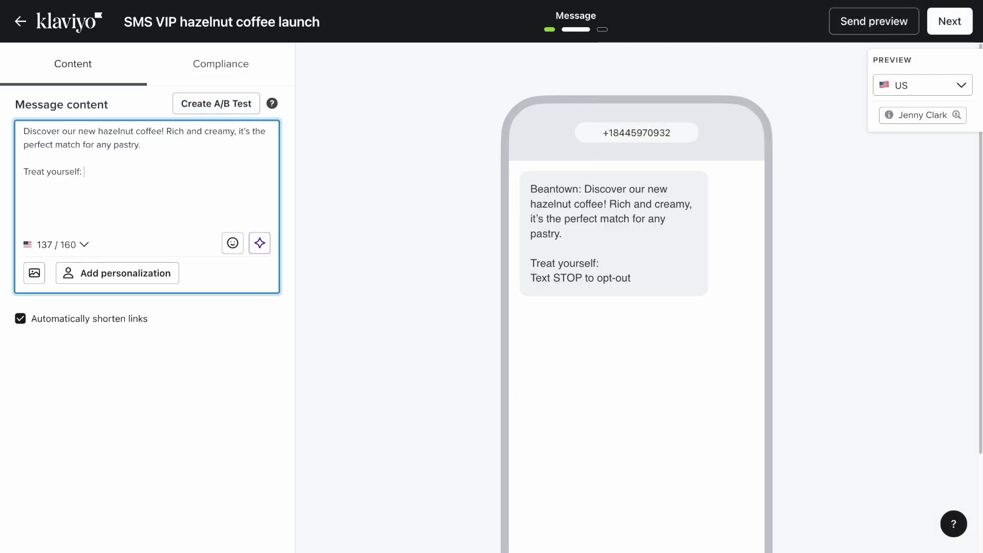
pyautogui.write('www.beantwo')
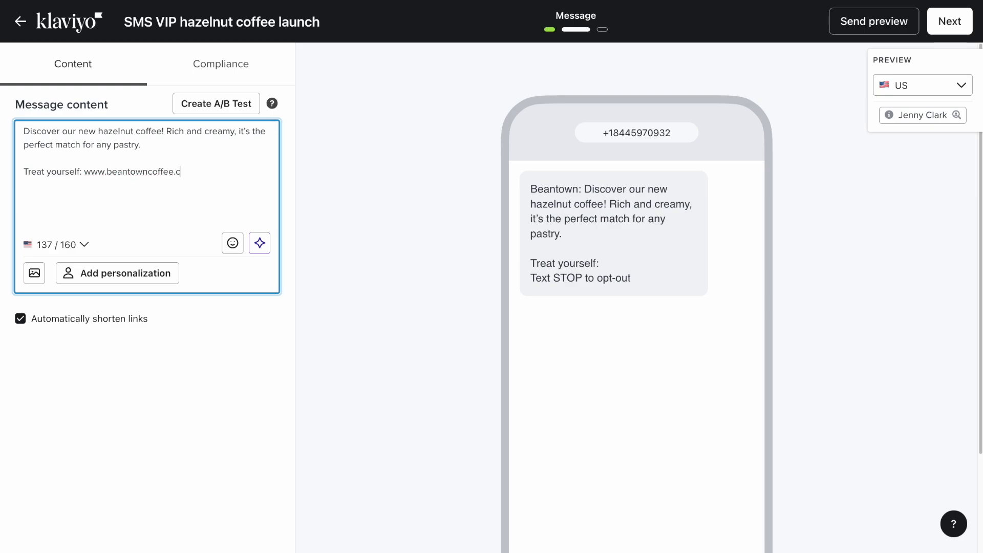
pyautogui.write('om')
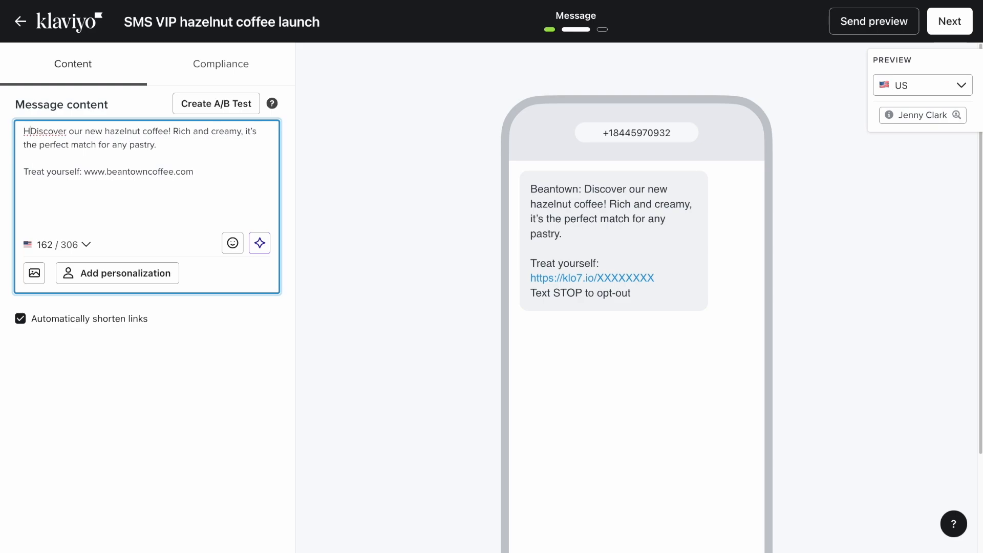
# Start the message with 'Hey, you!' and select the word 'you' for replacement
pyautogui.write('ey, you!')
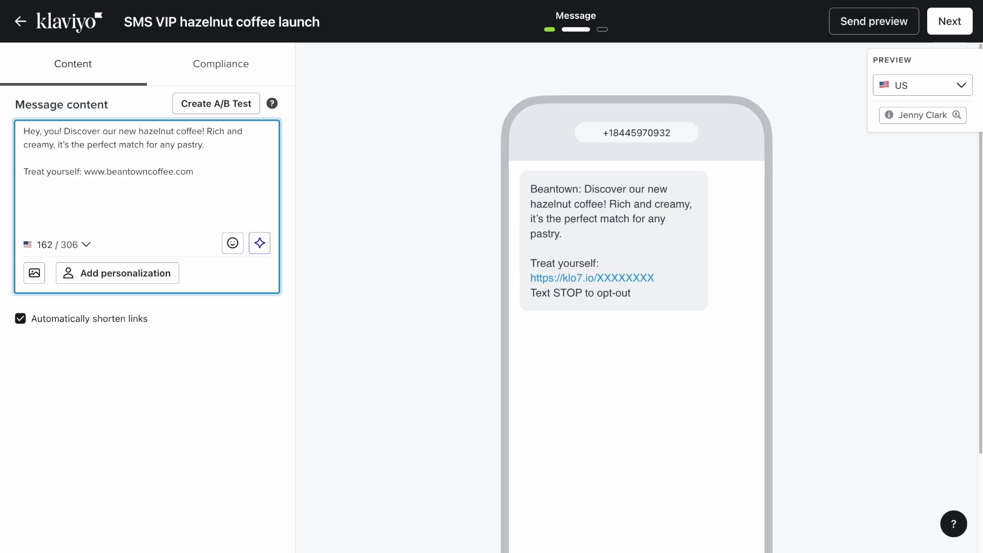
pyautogui.write('Hey, you!')
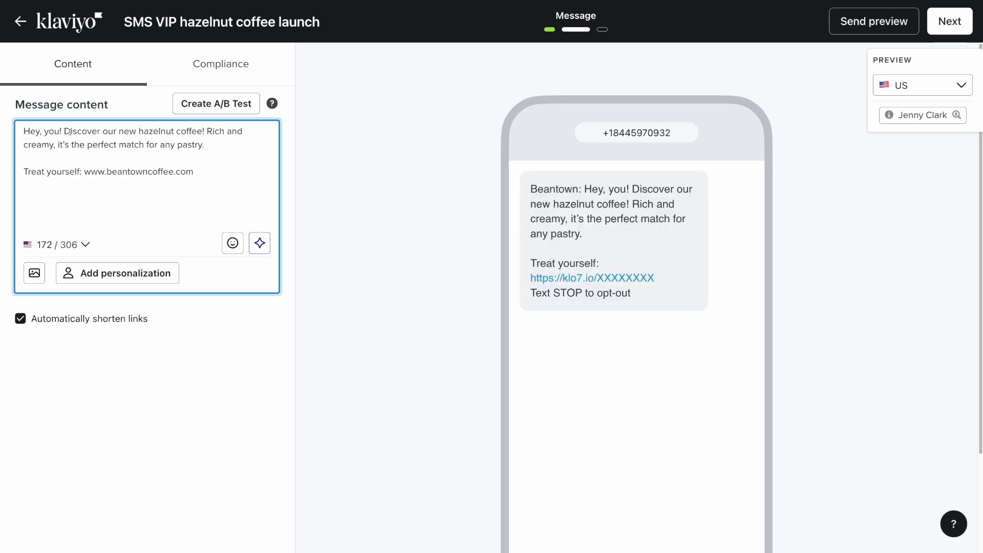
pyautogui.doubleClick(53, 131)
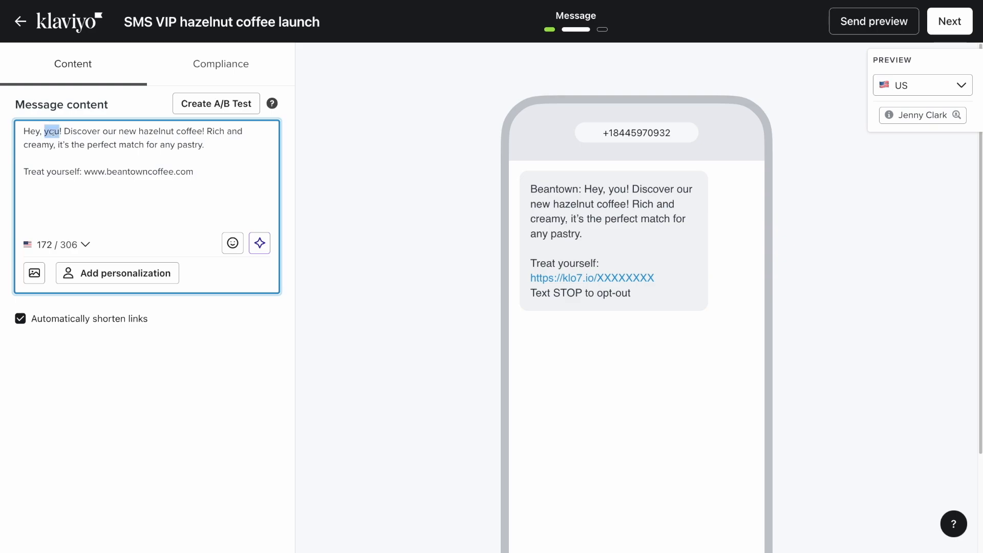
pyautogui.moveTo(161, 269)
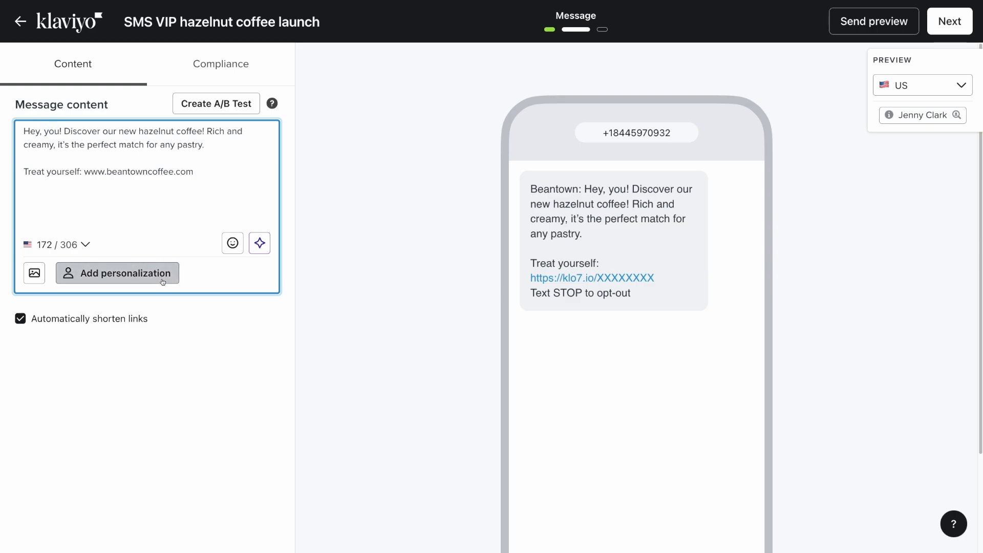
# Insert a First name personalization tag with 'friend' as the fallback text
pyautogui.click(117, 273)
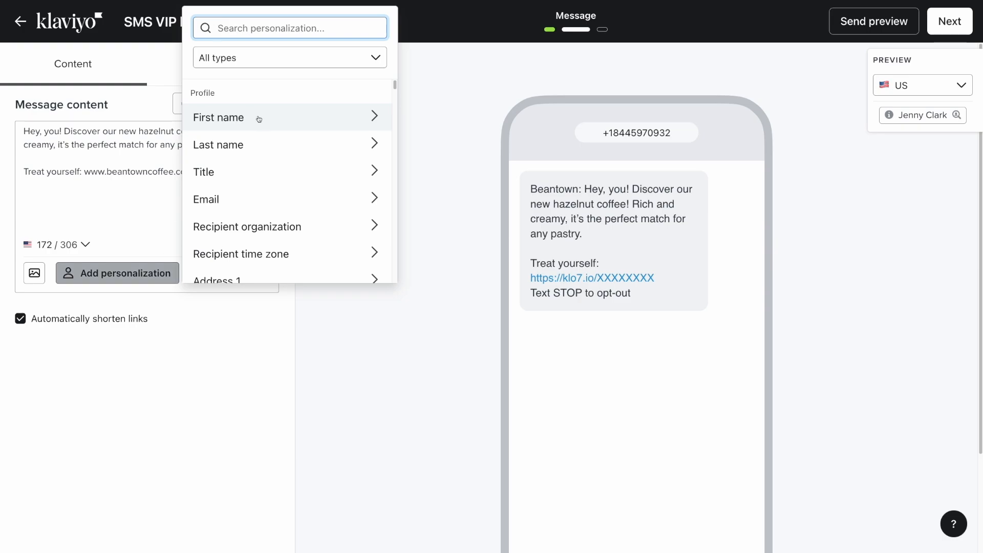
pyautogui.moveTo(275, 124)
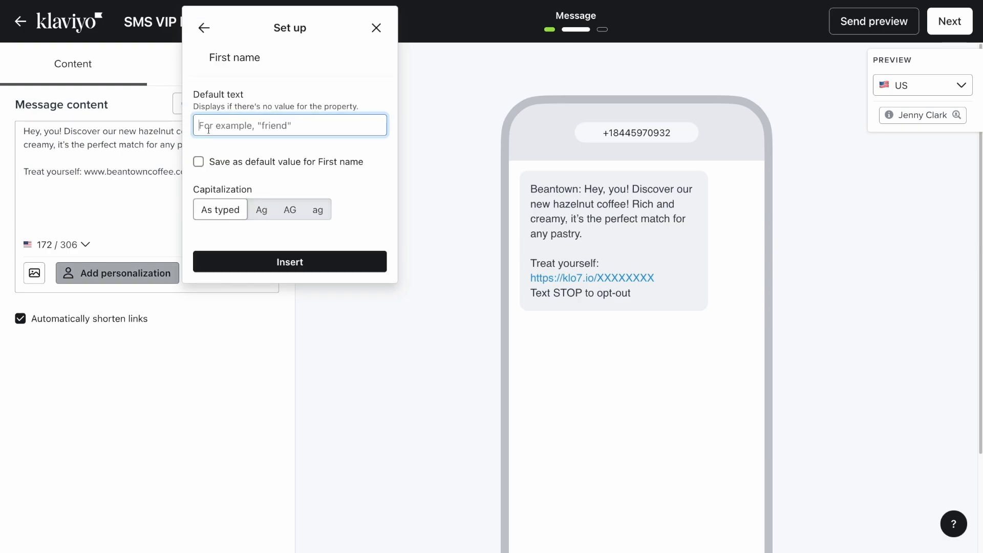
pyautogui.write('friend')
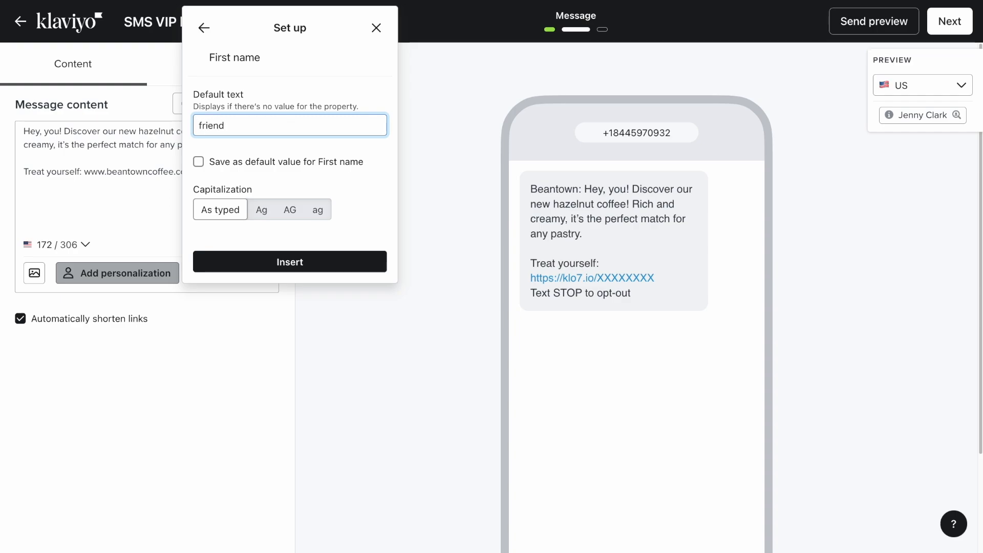
pyautogui.click(288, 261)
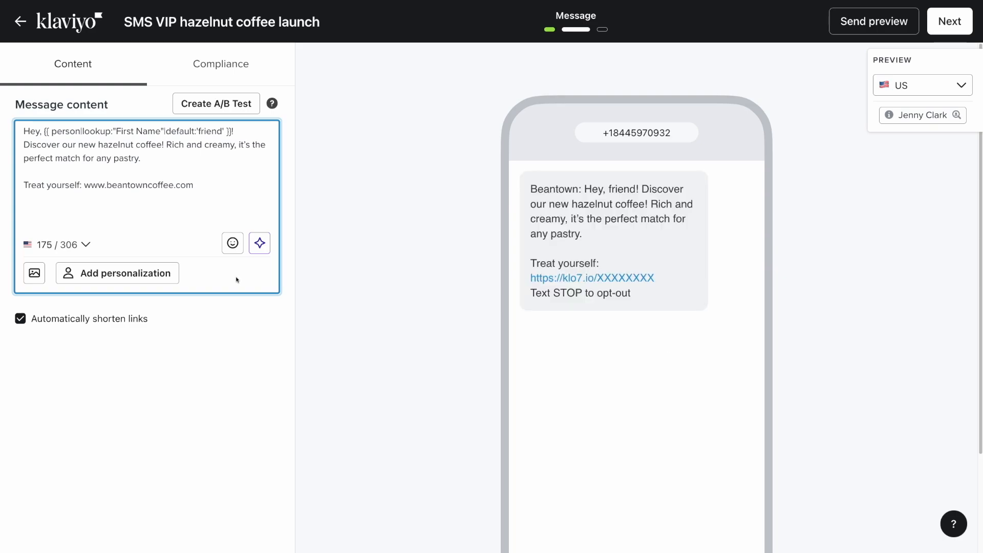
pyautogui.moveTo(114, 338)
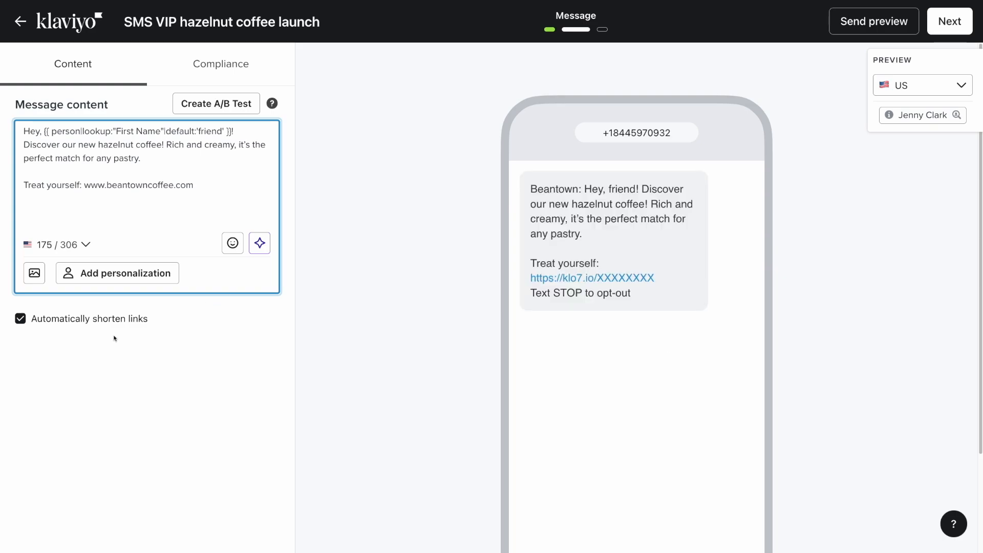
pyautogui.moveTo(81, 328)
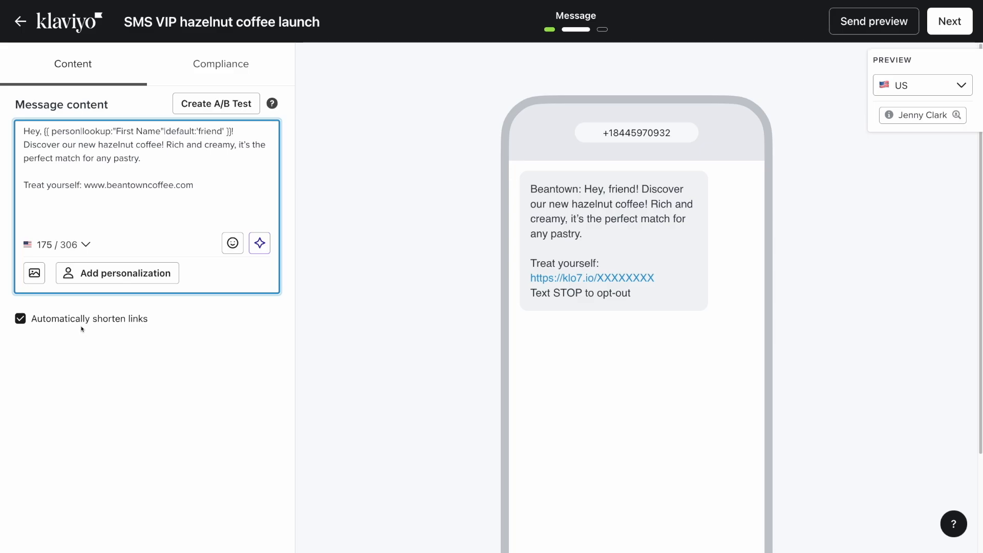
pyautogui.moveTo(274, 386)
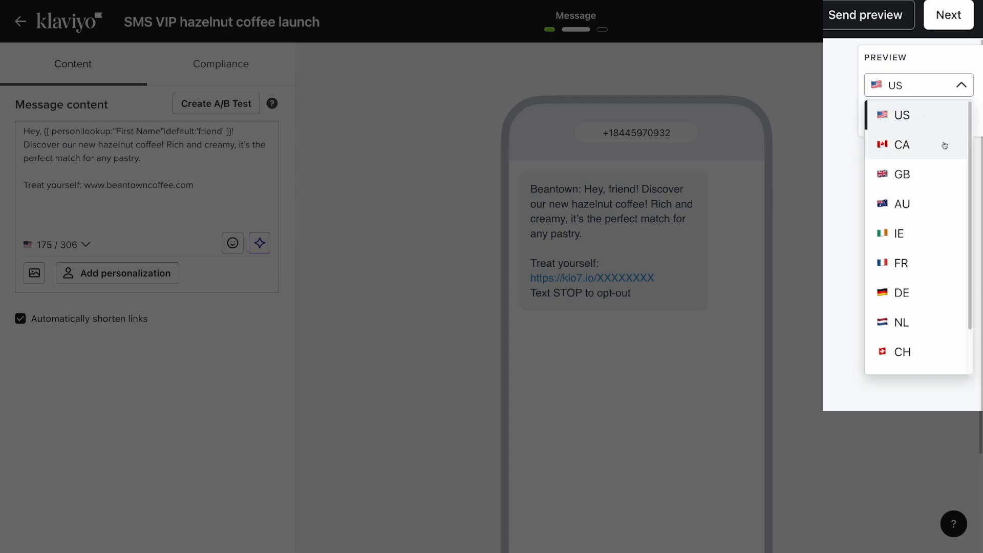
pyautogui.click(903, 144)
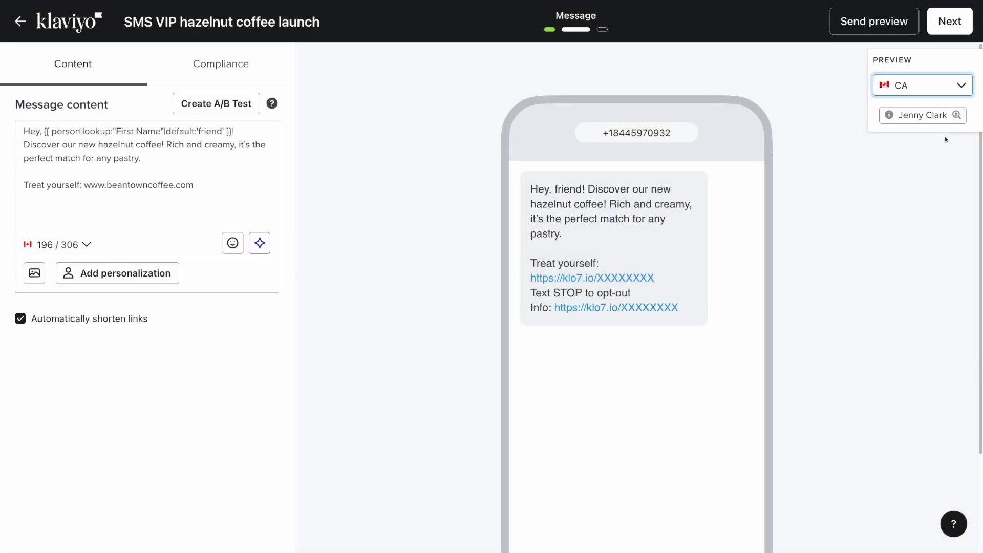
pyautogui.click(922, 85)
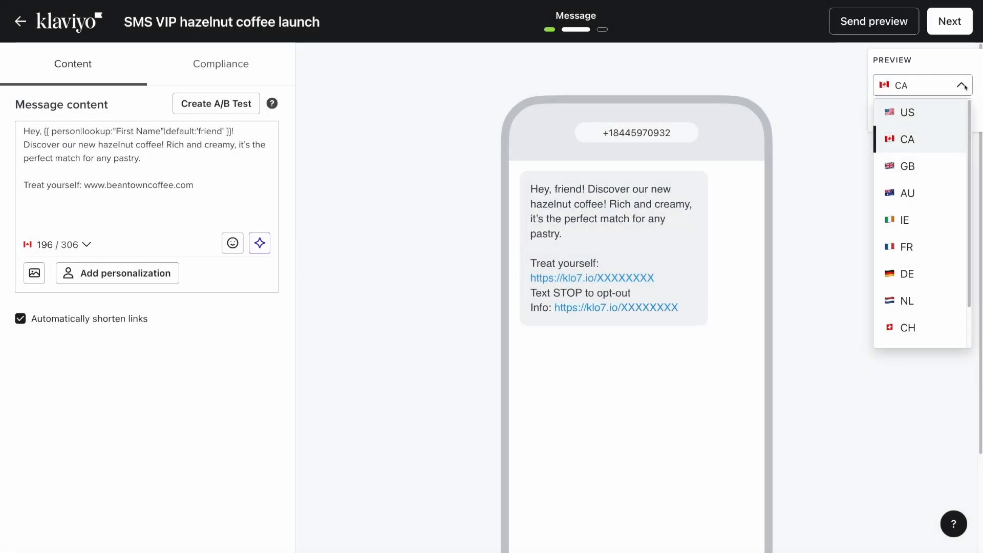
pyautogui.click(905, 112)
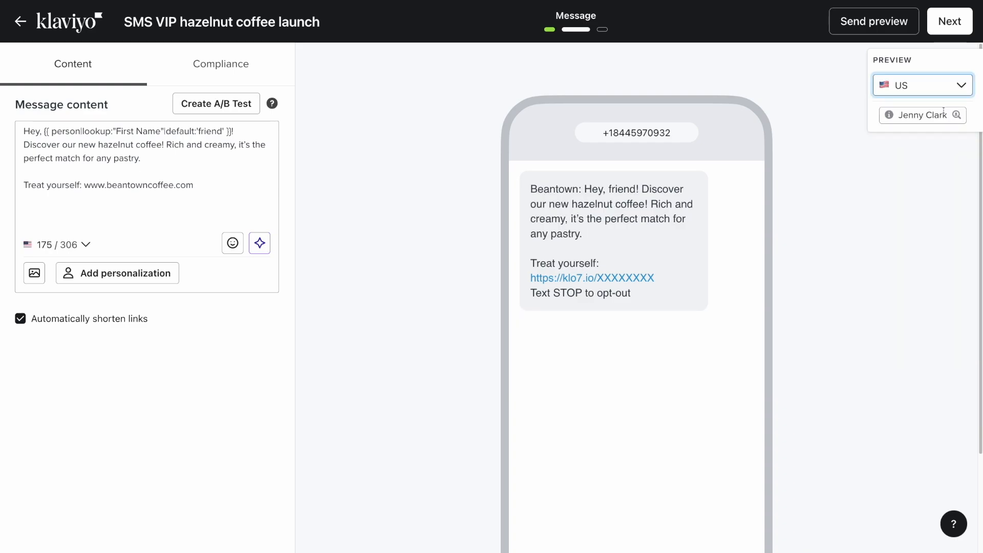
pyautogui.moveTo(955, 115)
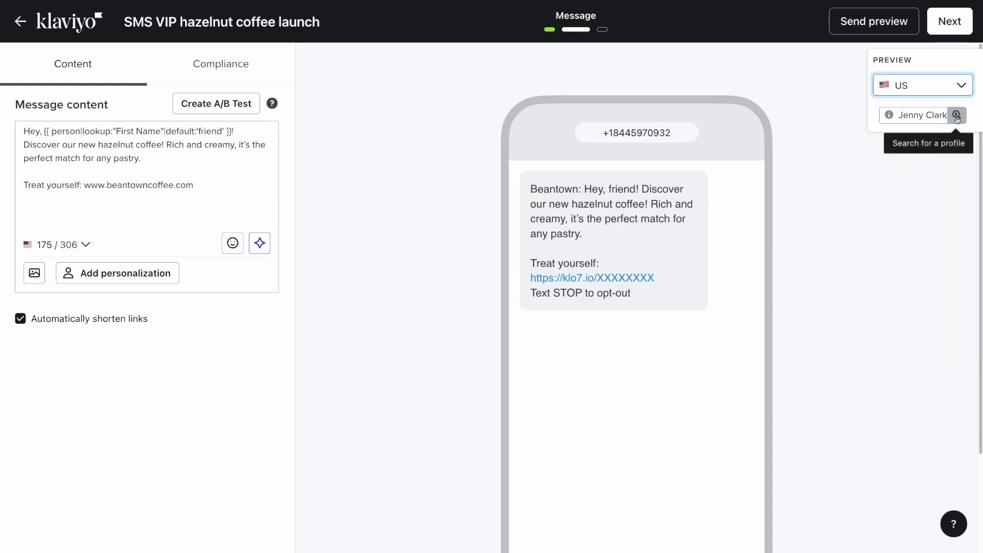
# Preview the message as the Sharlyne profile found through profile search
pyautogui.click(956, 115)
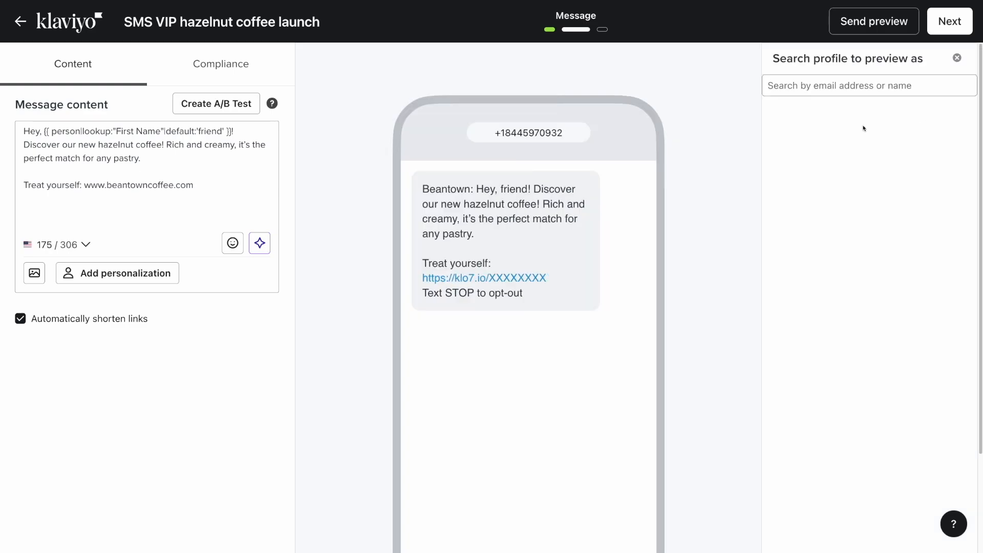
pyautogui.write('Sh')
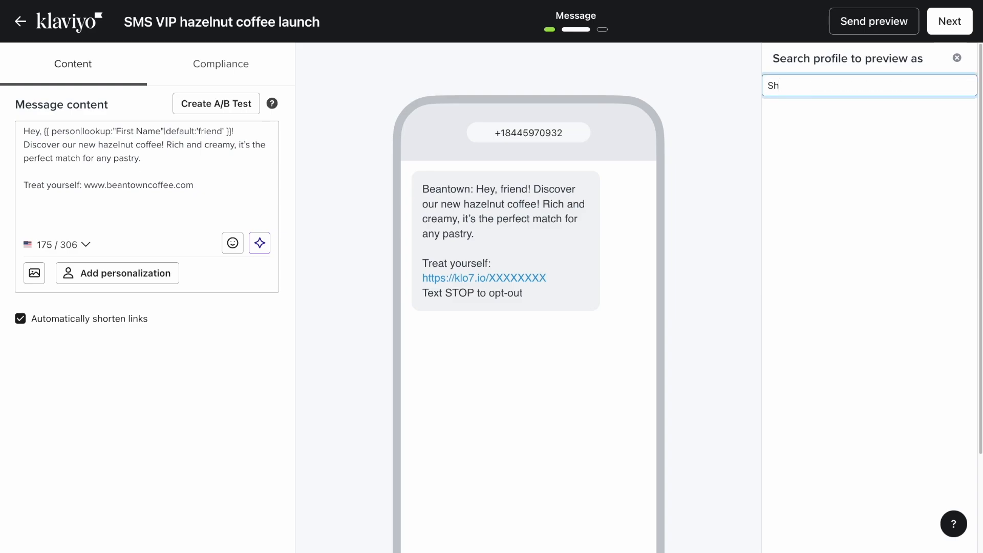
pyautogui.write('arlyne')
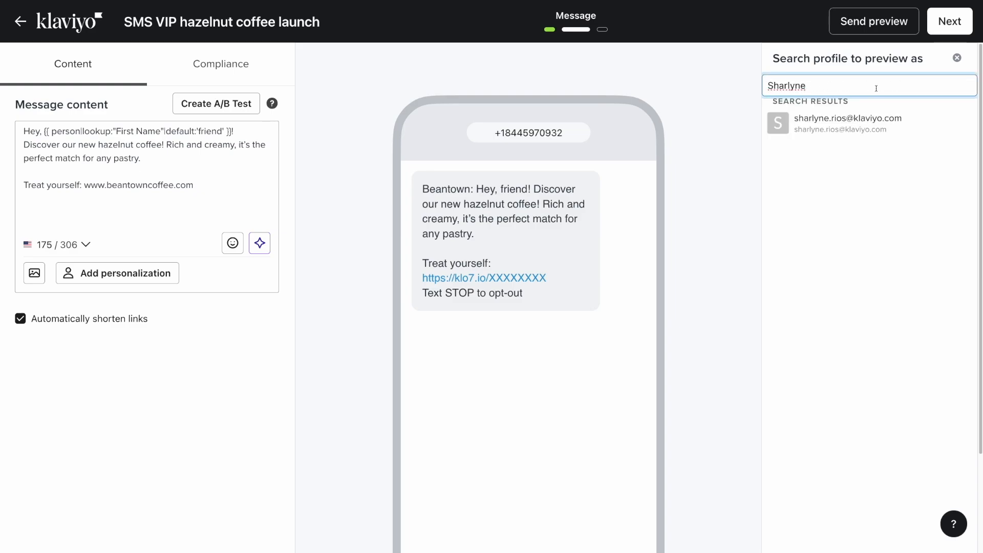
pyautogui.click(847, 118)
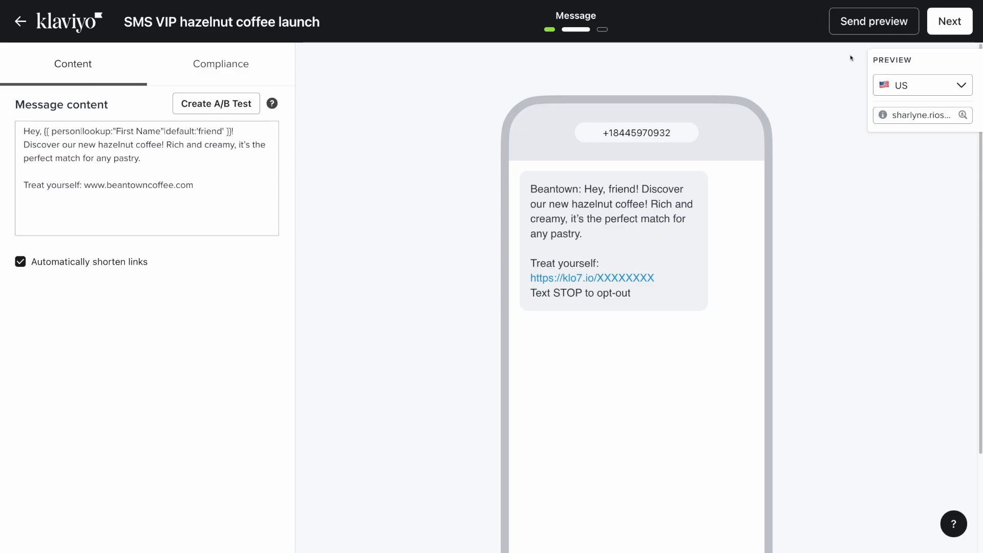
pyautogui.moveTo(873, 21)
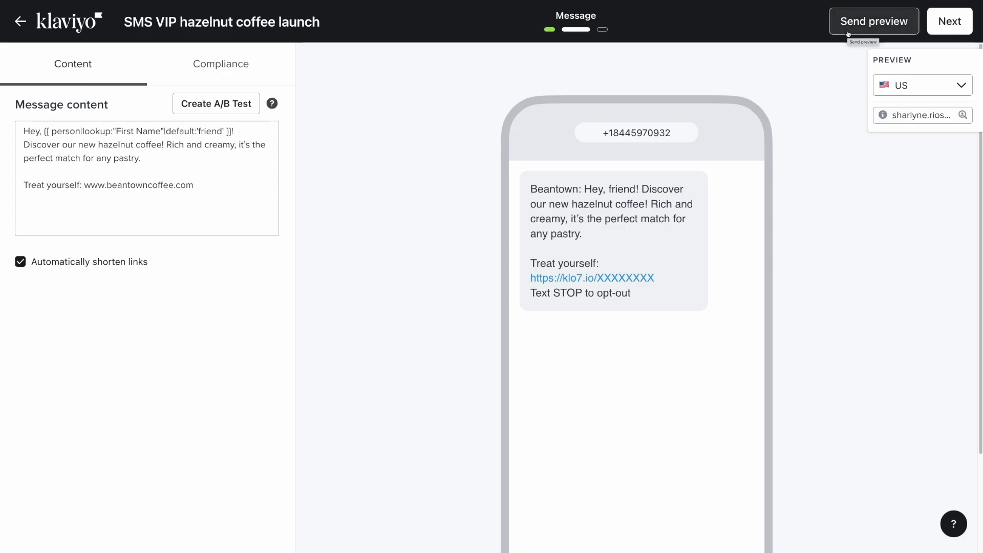
pyautogui.click(872, 20)
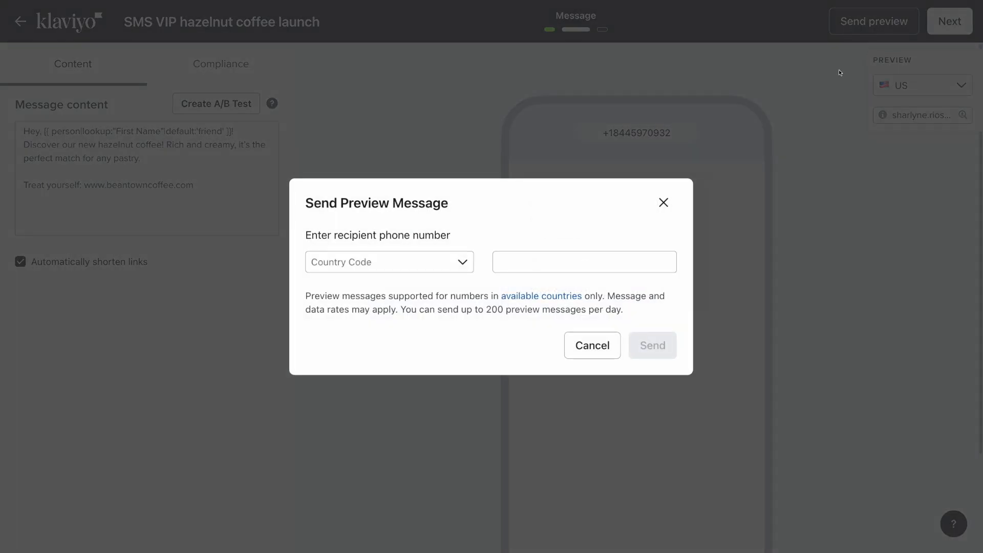
pyautogui.moveTo(511, 234)
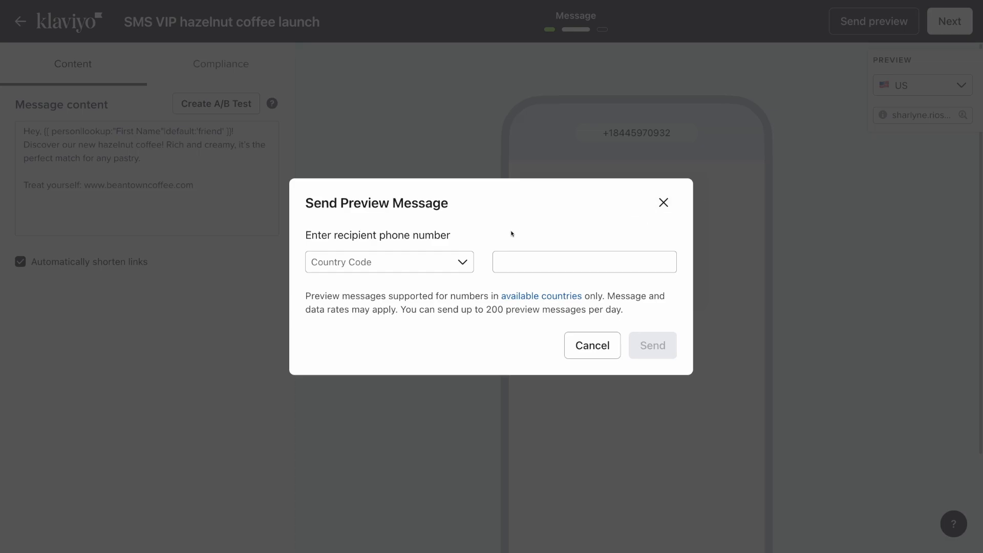
pyautogui.click(389, 261)
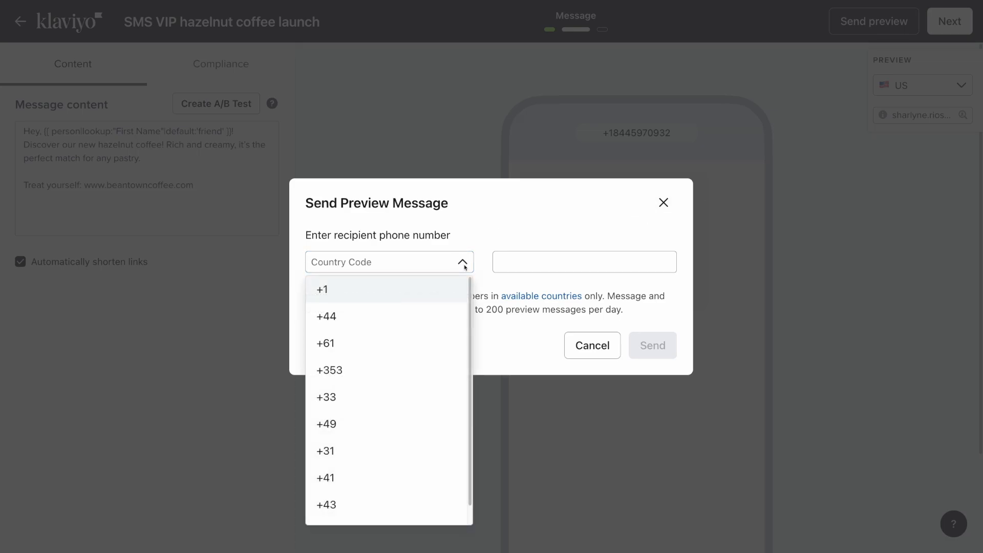
pyautogui.click(322, 289)
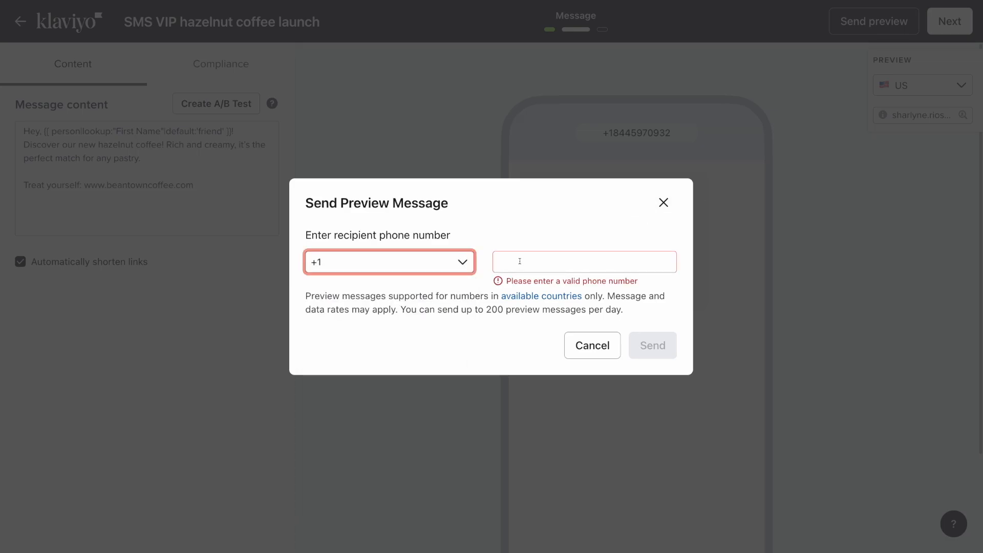
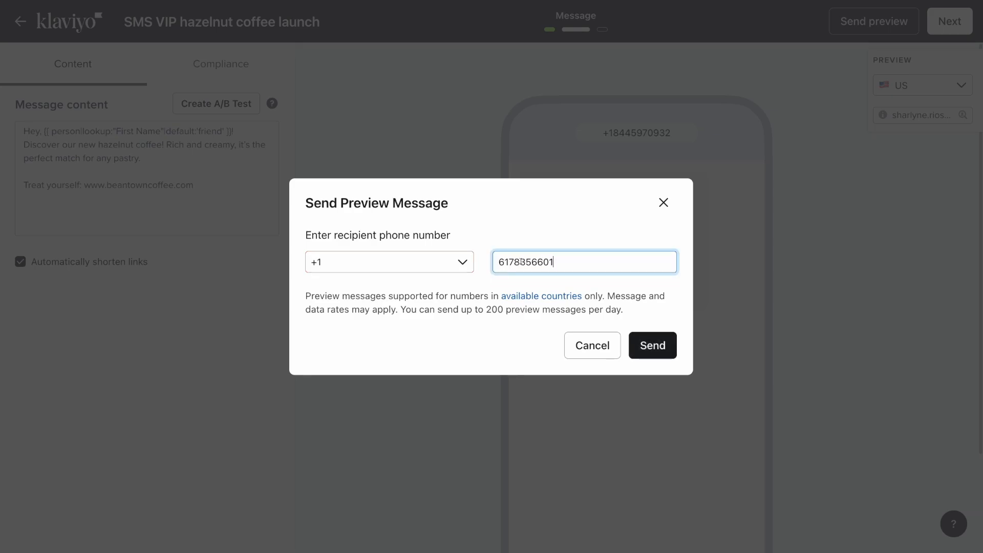
pyautogui.moveTo(652, 345)
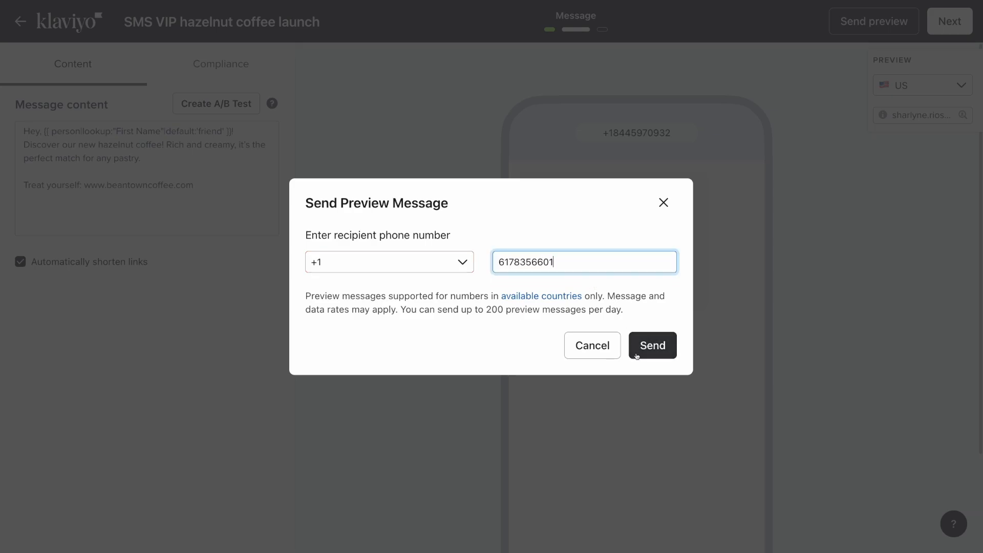
pyautogui.moveTo(663, 203)
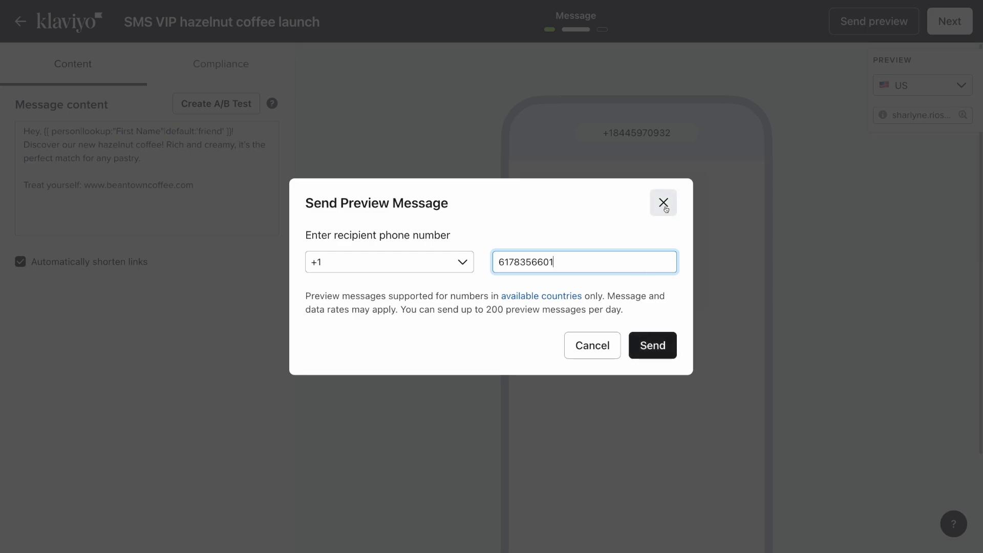
pyautogui.click(662, 203)
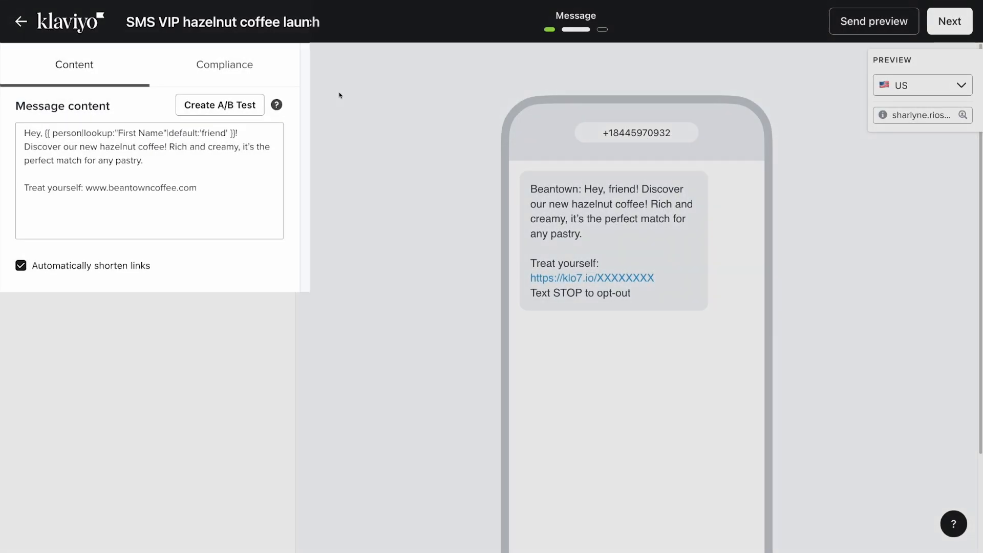
pyautogui.click(224, 63)
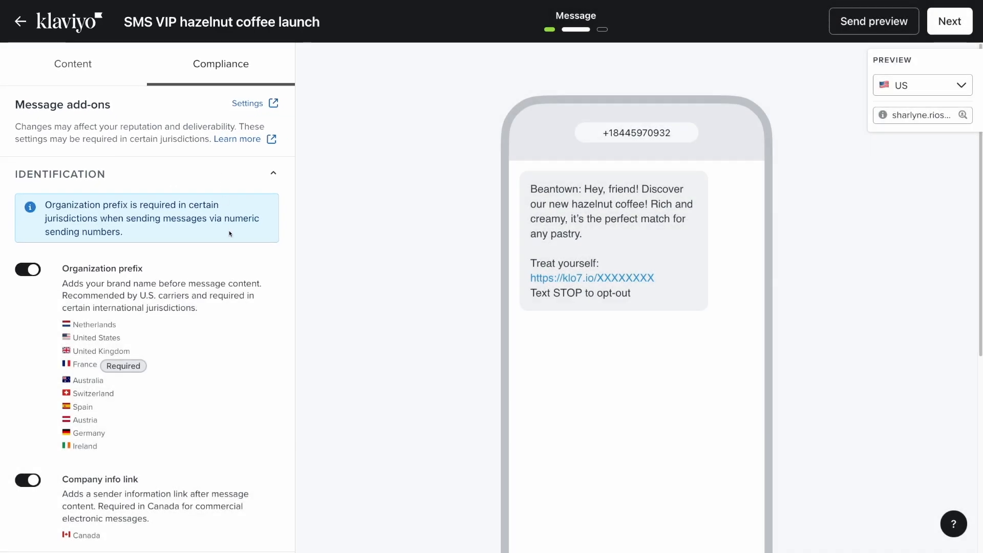
pyautogui.scroll(-3)
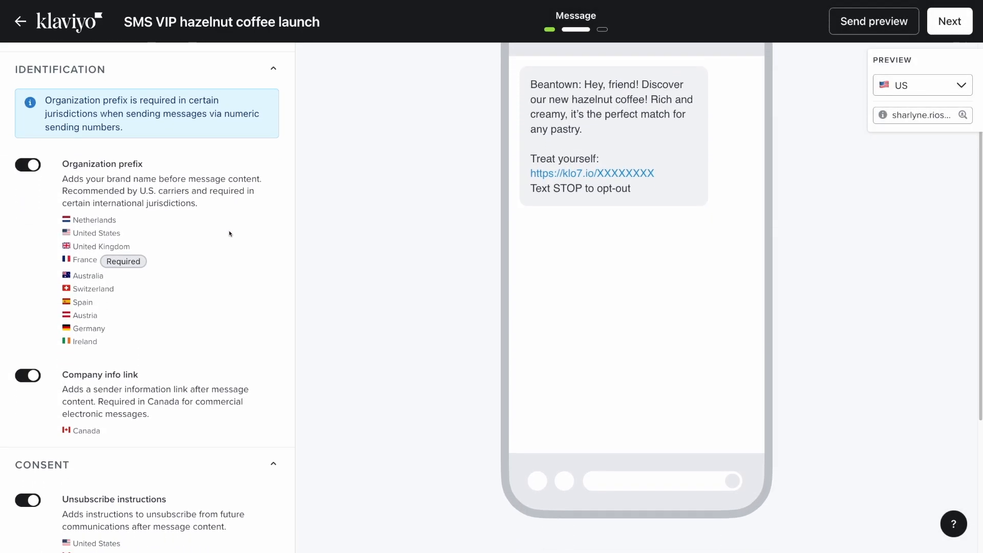
pyautogui.scroll(-3)
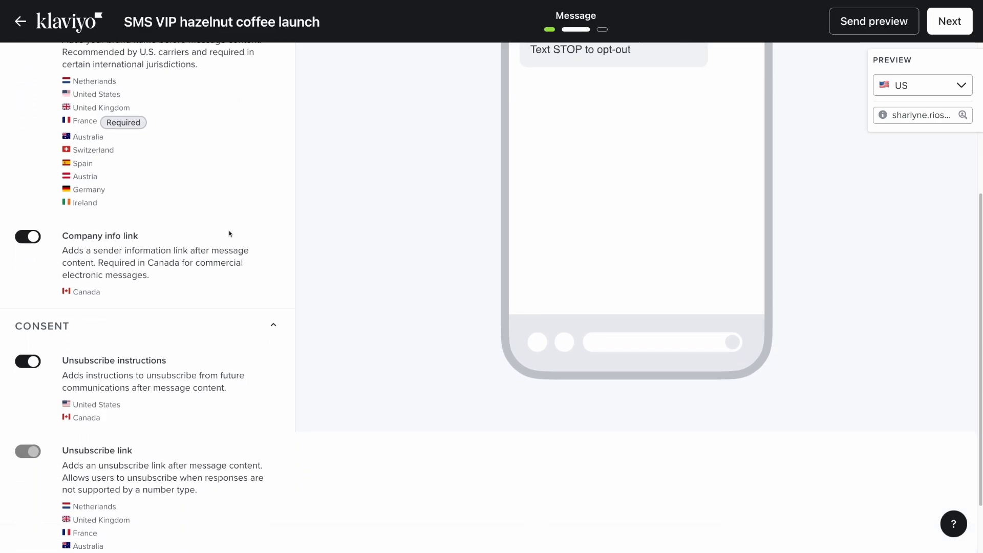
pyautogui.scroll(-3)
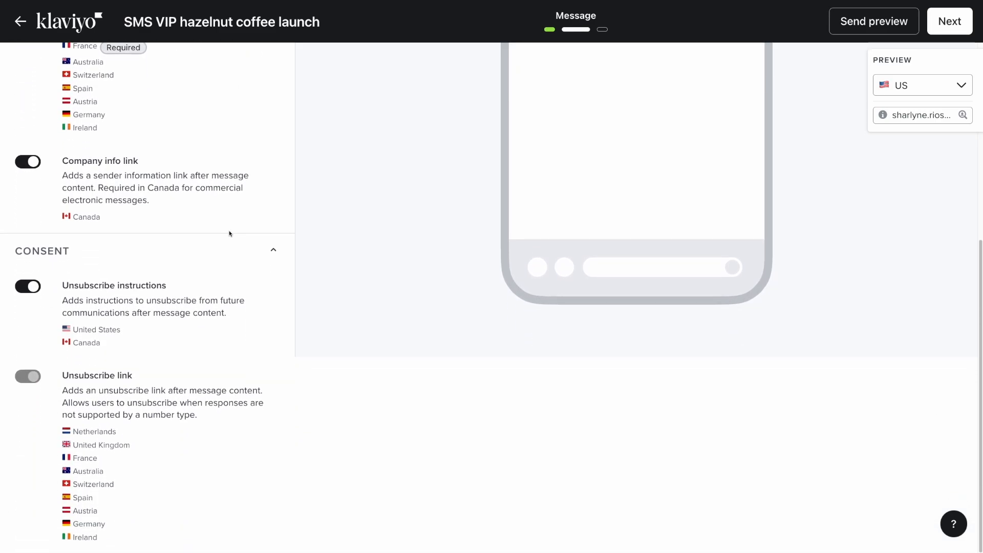
pyautogui.scroll(3)
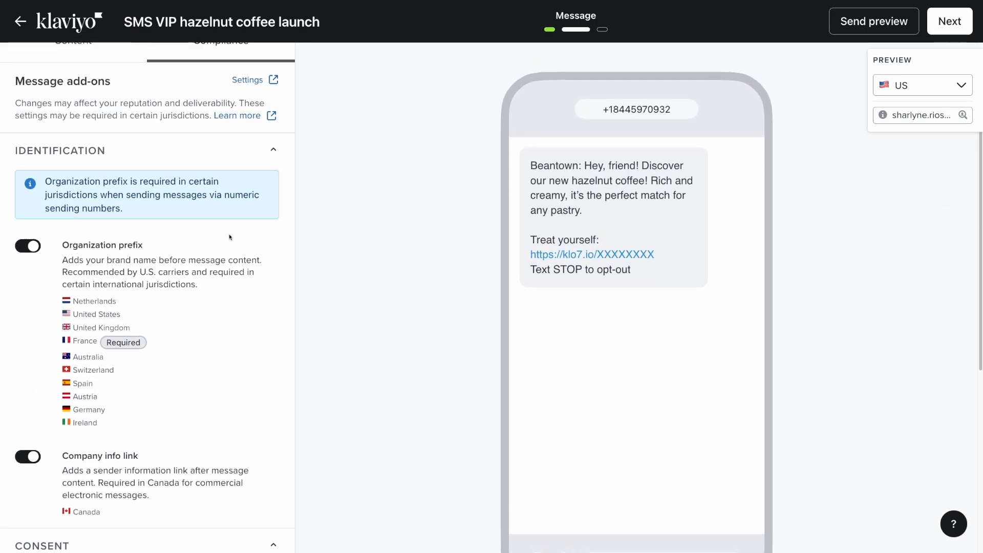
pyautogui.scroll(3)
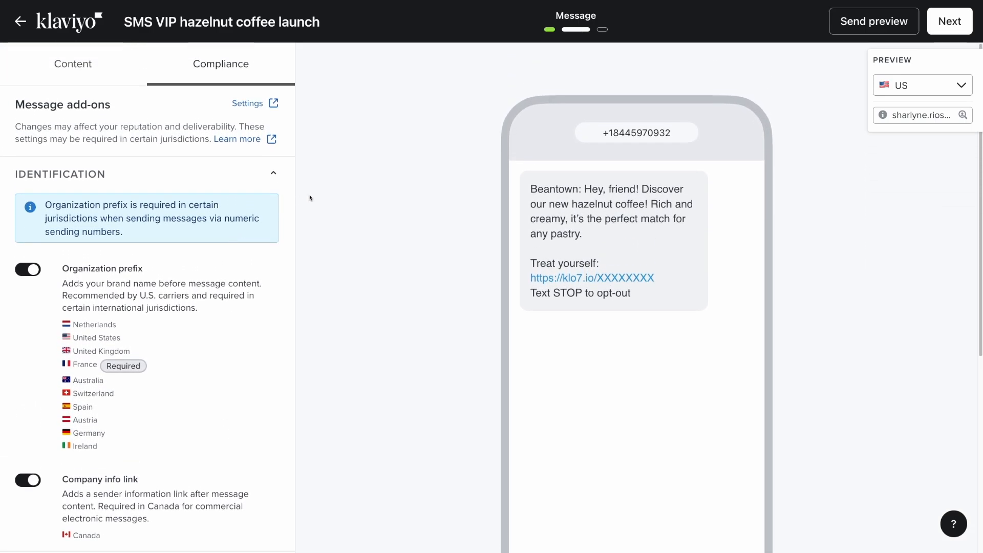
pyautogui.moveTo(736, 65)
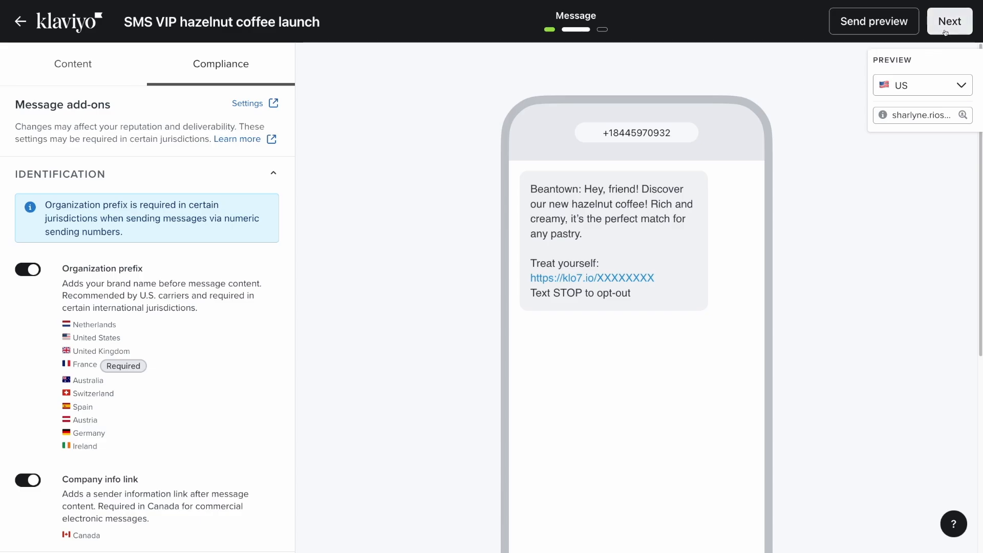
# Reach the Review step and scroll through the Billing and SMS summary cards
pyautogui.click(948, 20)
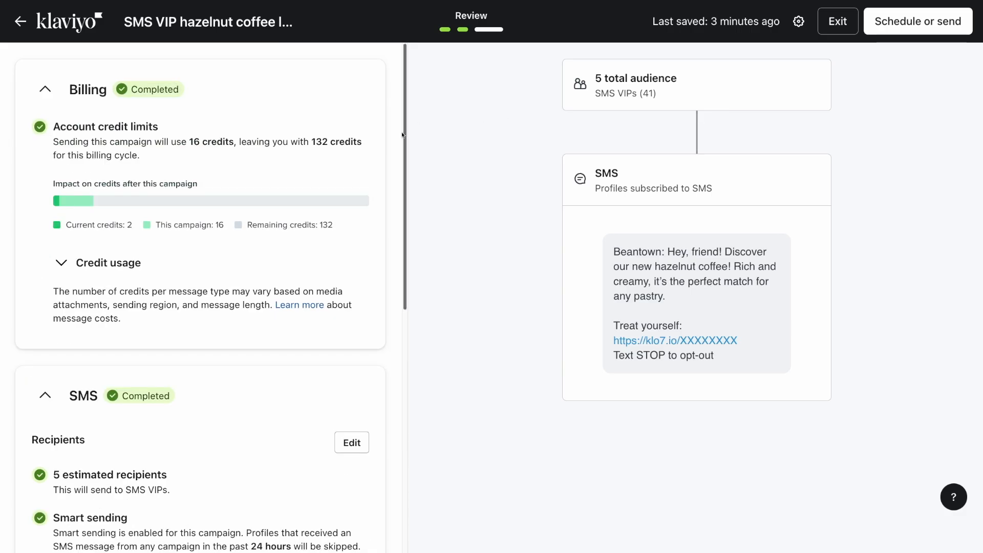
pyautogui.scroll(-3)
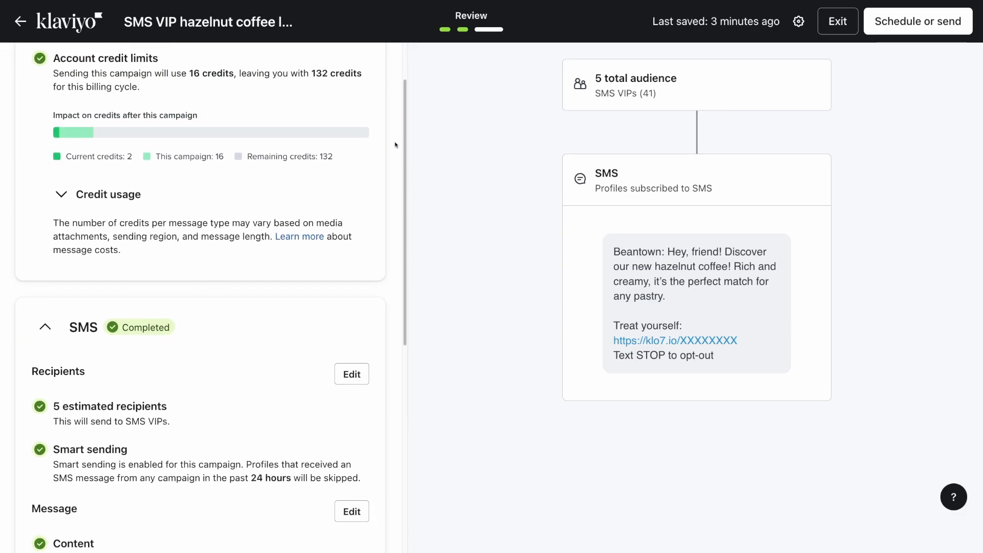
pyautogui.scroll(-3)
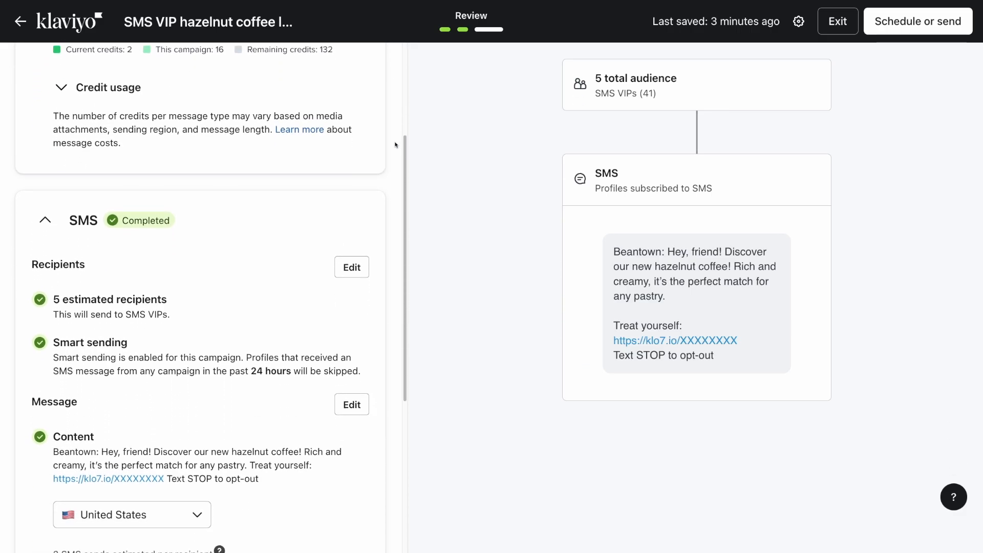
pyautogui.scroll(-3)
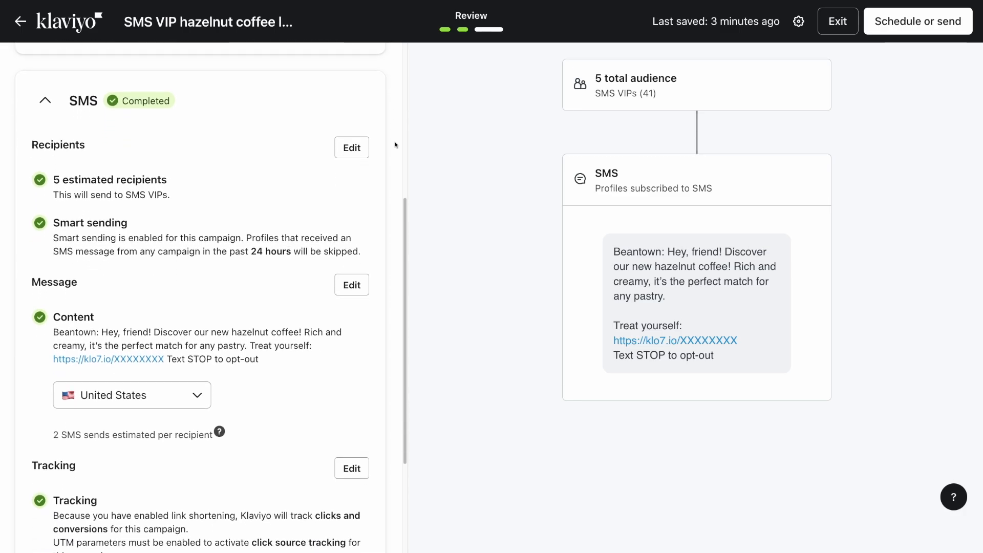
pyautogui.scroll(-3)
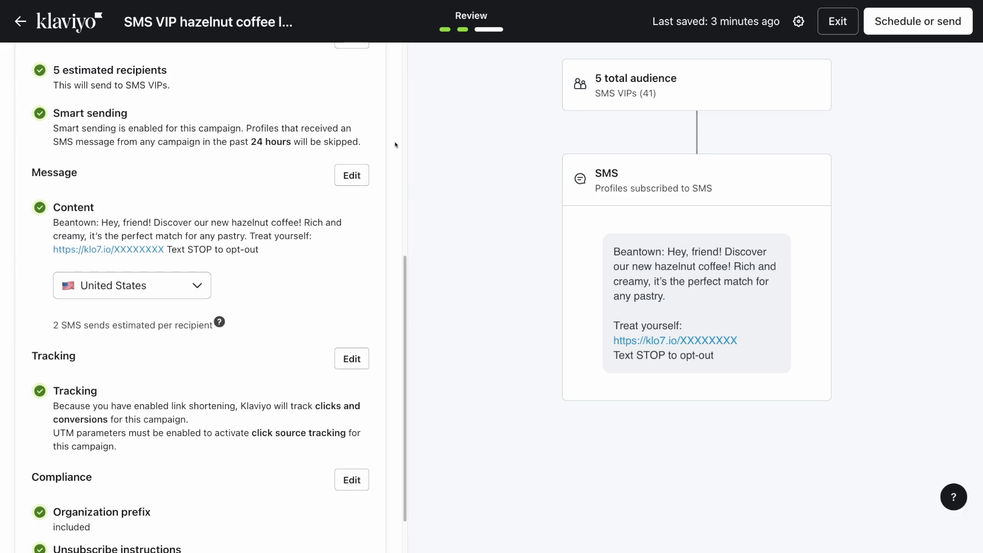
pyautogui.scroll(3)
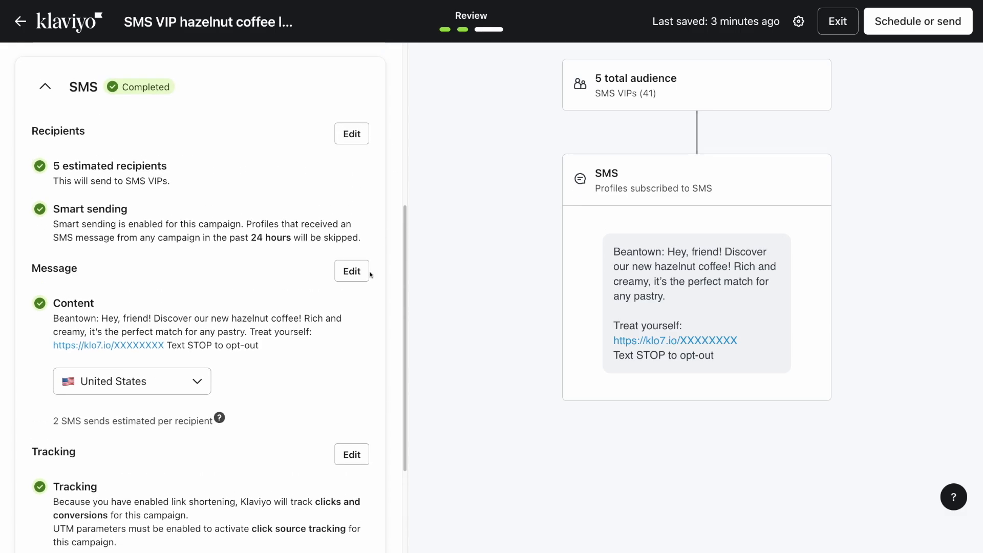
pyautogui.moveTo(351, 270)
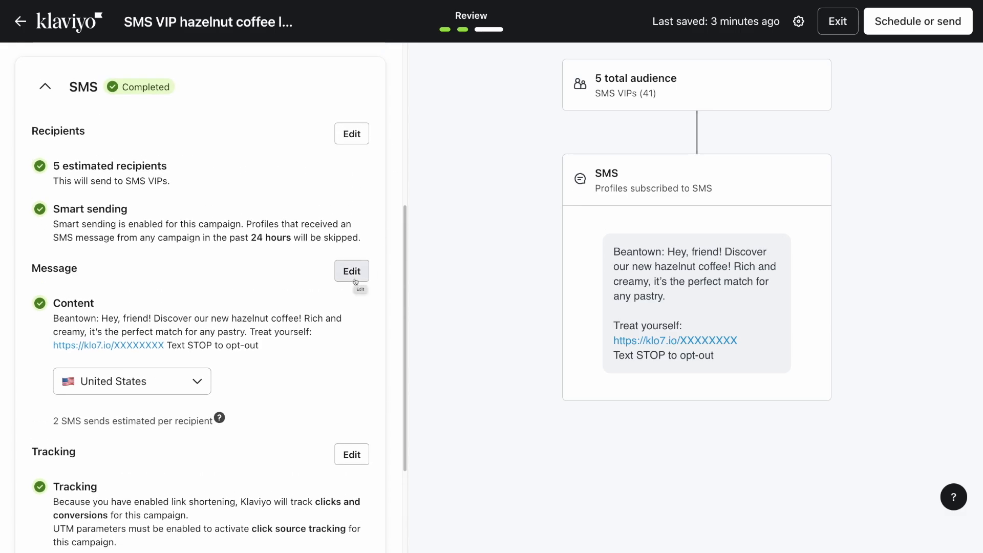
pyautogui.scroll(3)
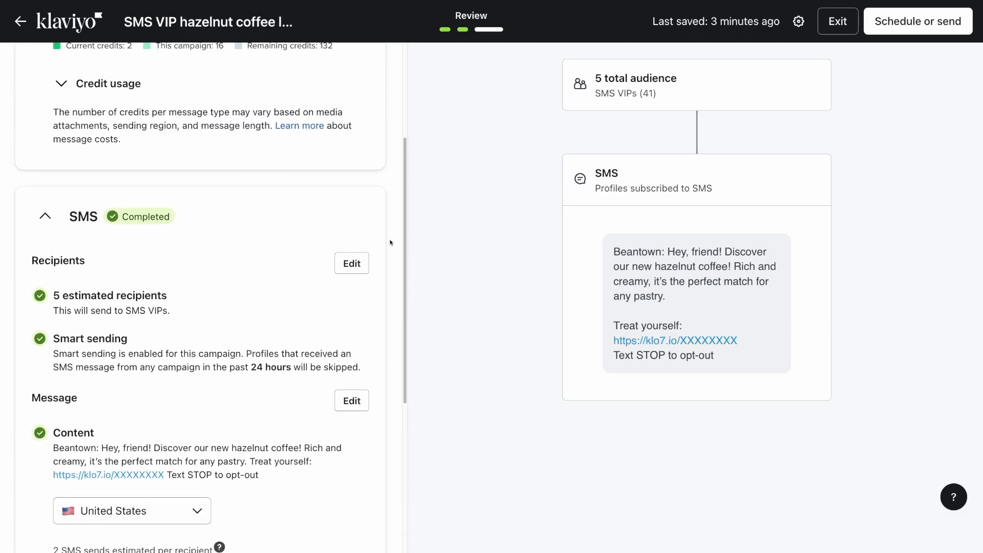
pyautogui.scroll(3)
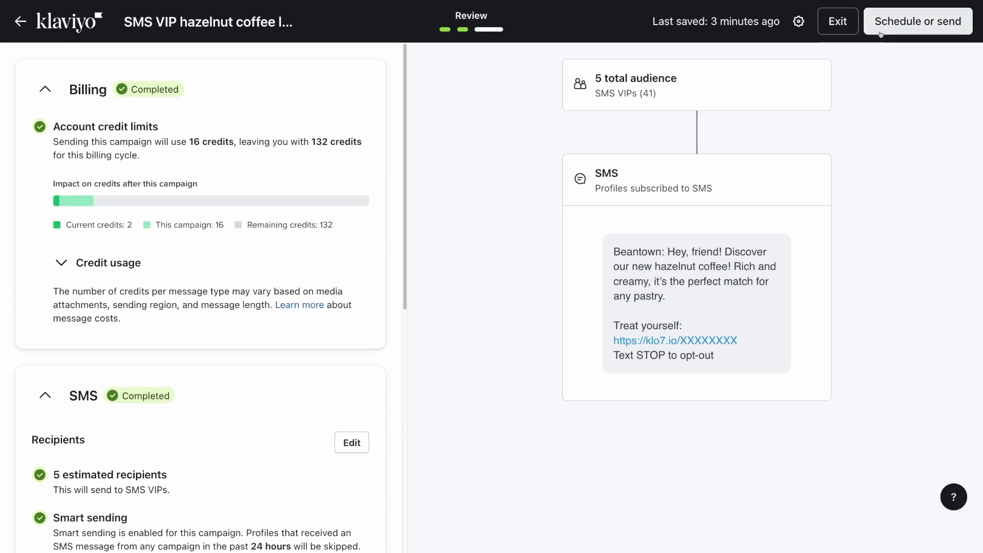
# Set a fixed send for Sep 13, 2024 at 10:00 AM in recipients' local timezone
pyautogui.click(917, 20)
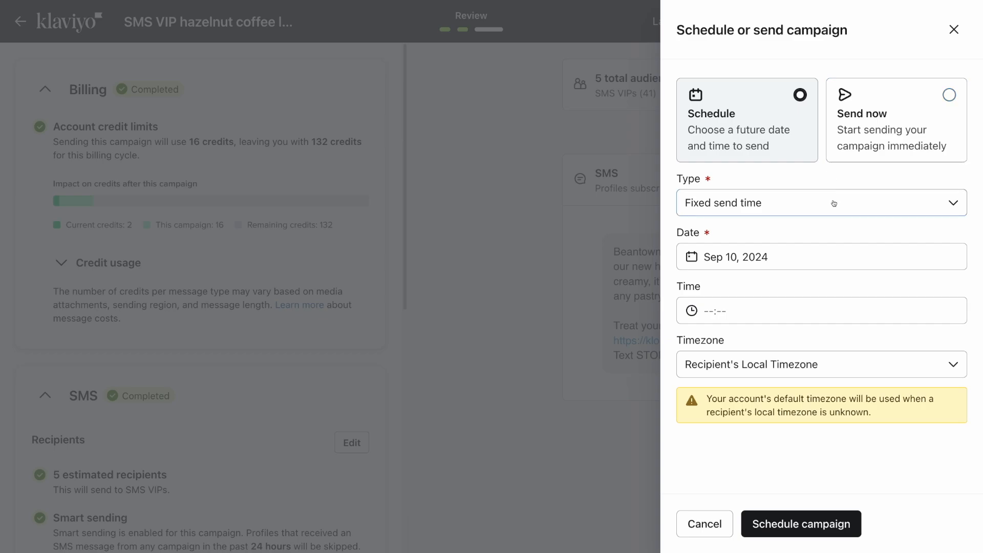
pyautogui.click(820, 256)
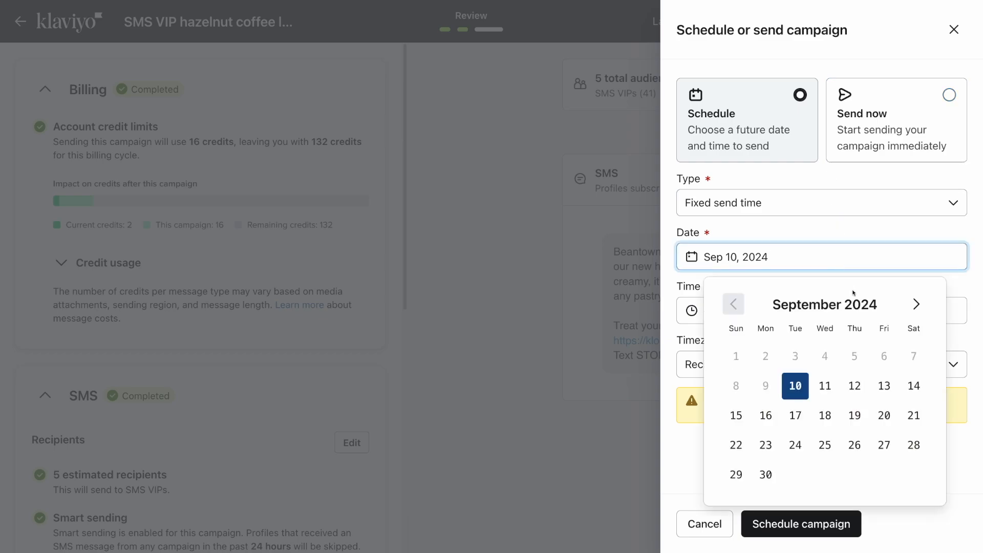
pyautogui.click(883, 385)
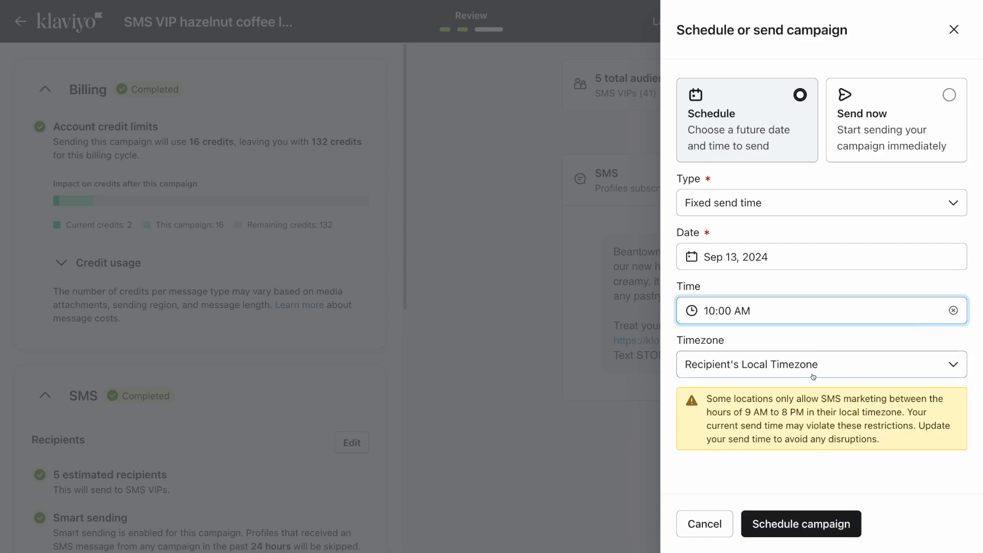
pyautogui.click(815, 365)
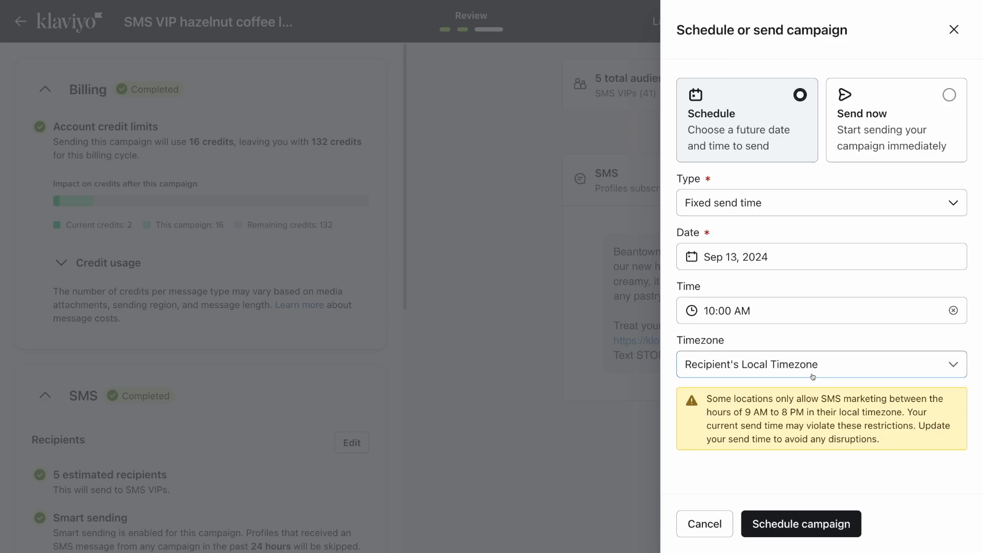
pyautogui.moveTo(757, 488)
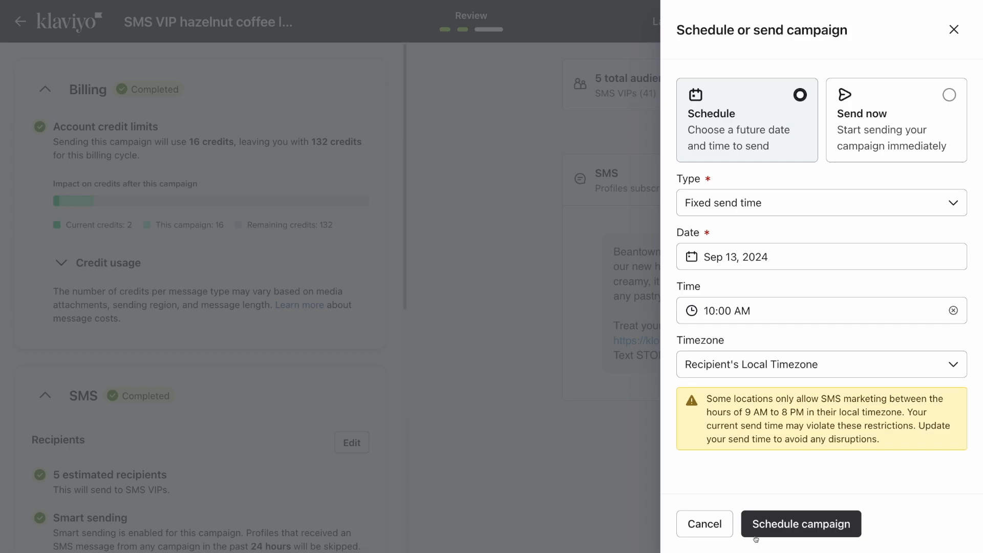
pyautogui.moveTo(857, 278)
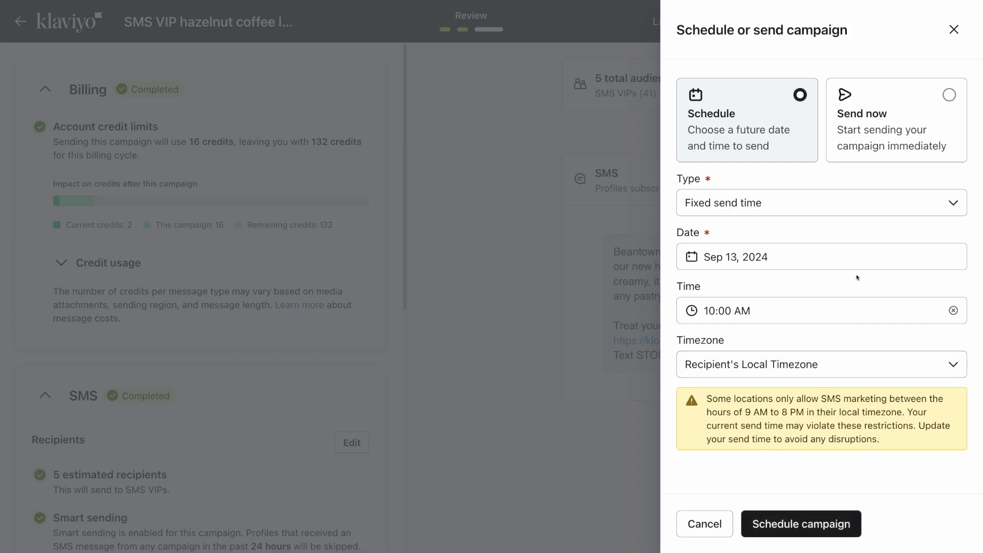
# Choose Send now so the campaign sends immediately instead of scheduling
pyautogui.click(894, 120)
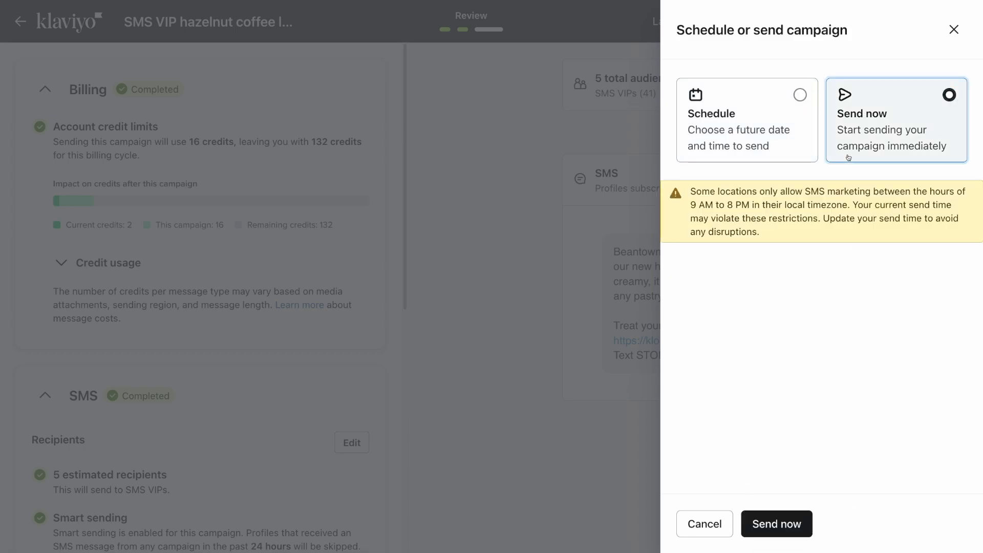
pyautogui.moveTo(835, 167)
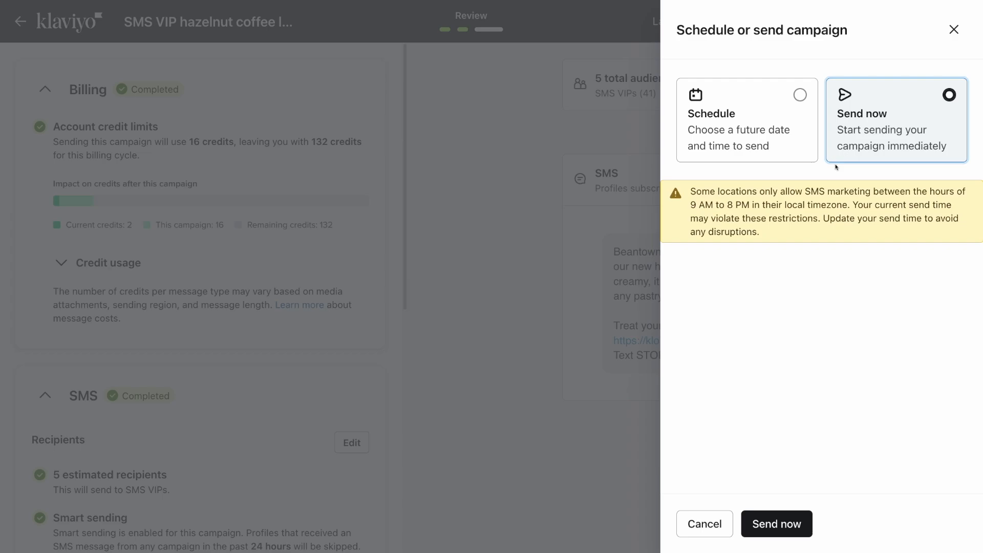
pyautogui.moveTo(781, 437)
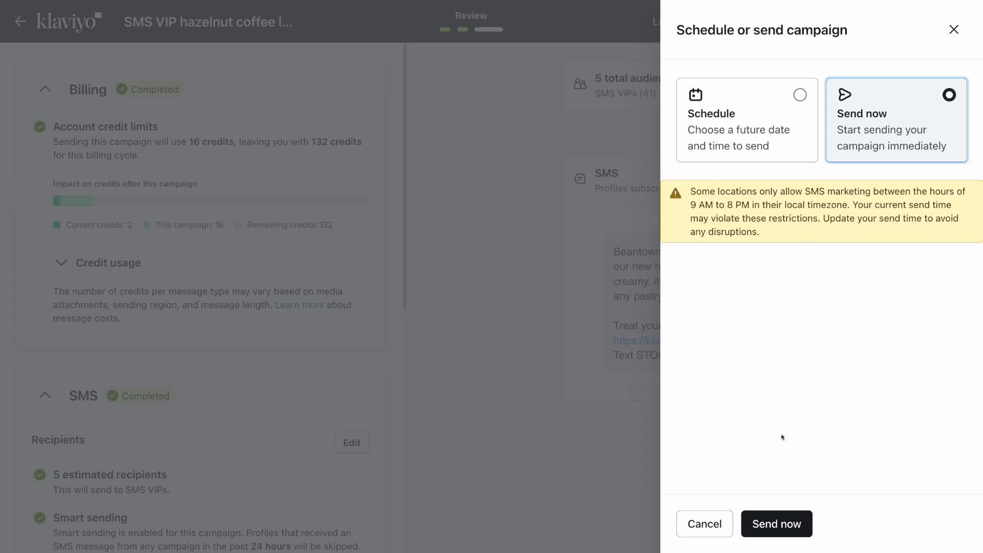
pyautogui.moveTo(775, 523)
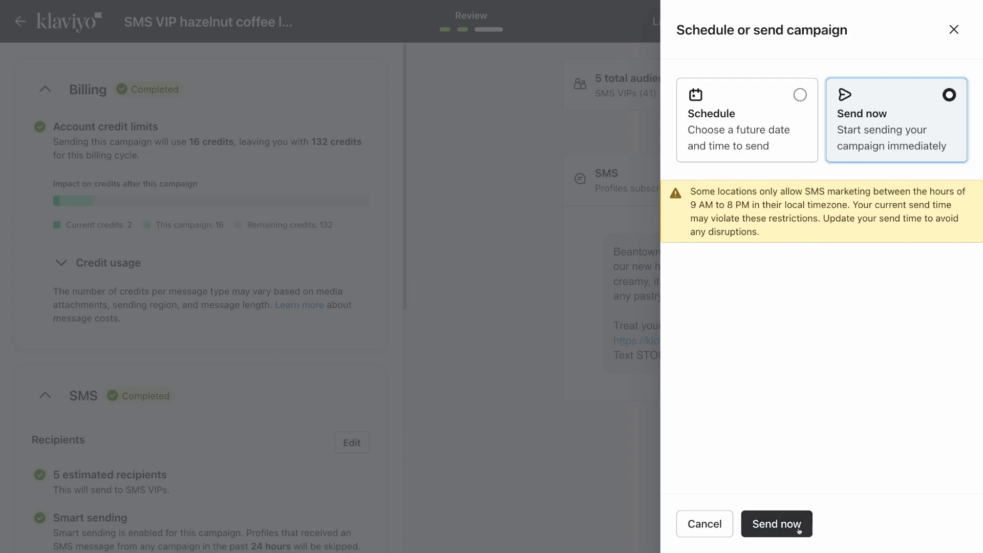